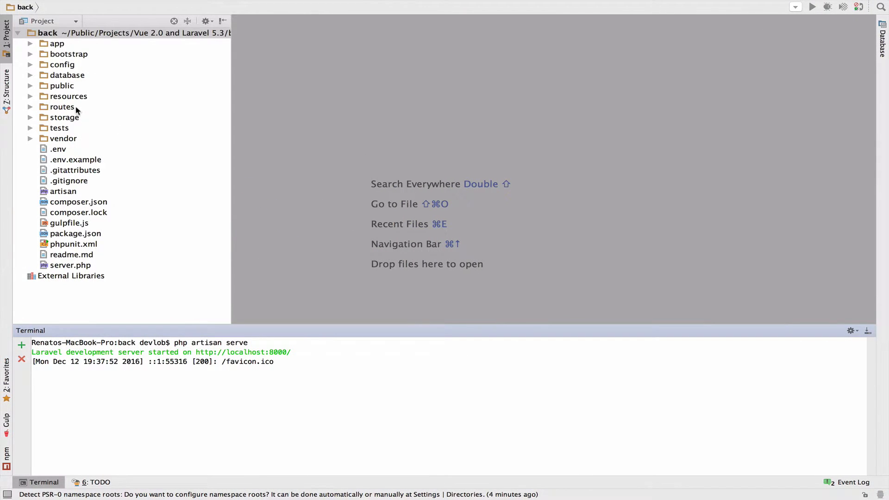
Open routes/api.php of the Laravel back end in the editor.
{"action": "double_click", "coordinate": [77, 118]}
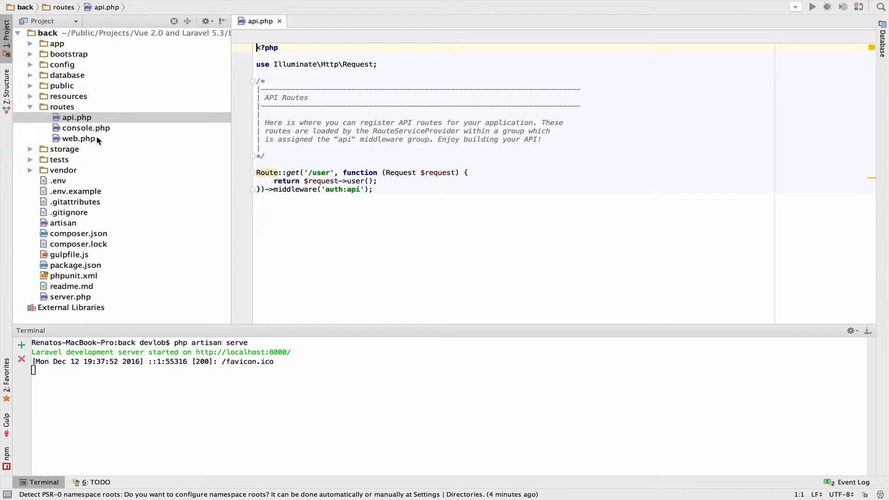
{"action": "left_click", "coordinate": [79, 138]}
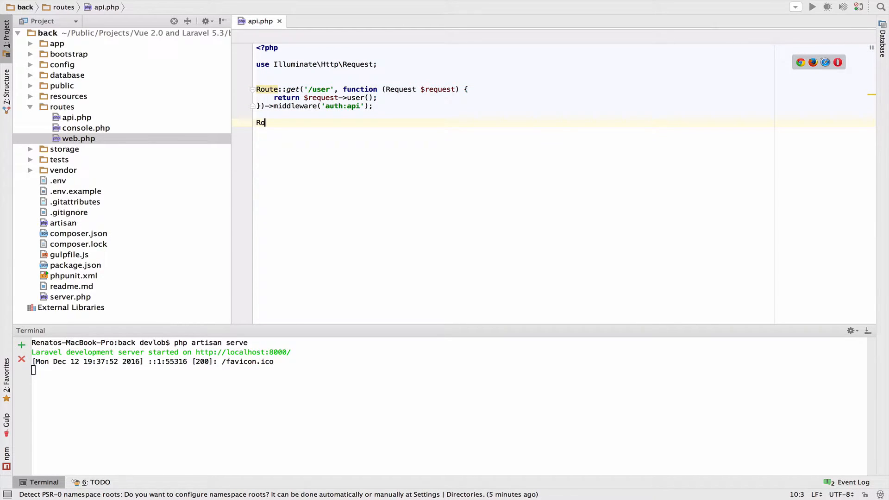
Write Route::get('/test') returning response()->json with a user whose first_name is 'Renato'.
{"action": "type", "text": "ute::get()"}
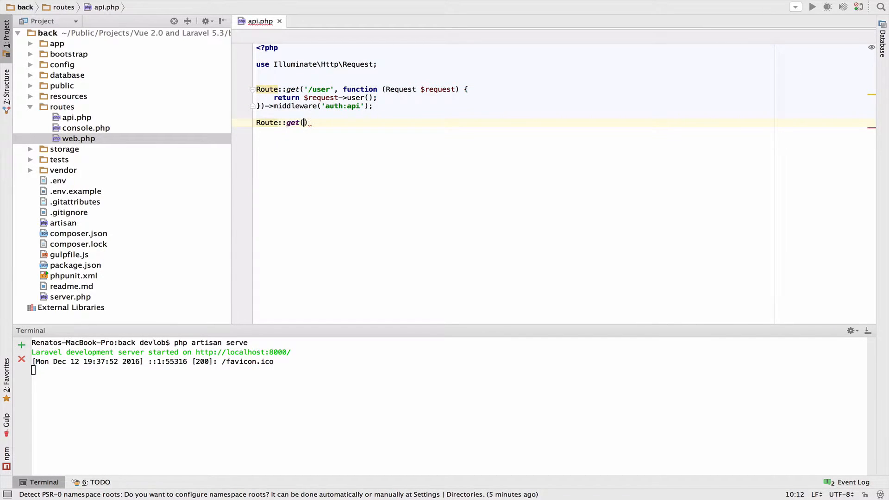
{"action": "type", "text": "'/'"}
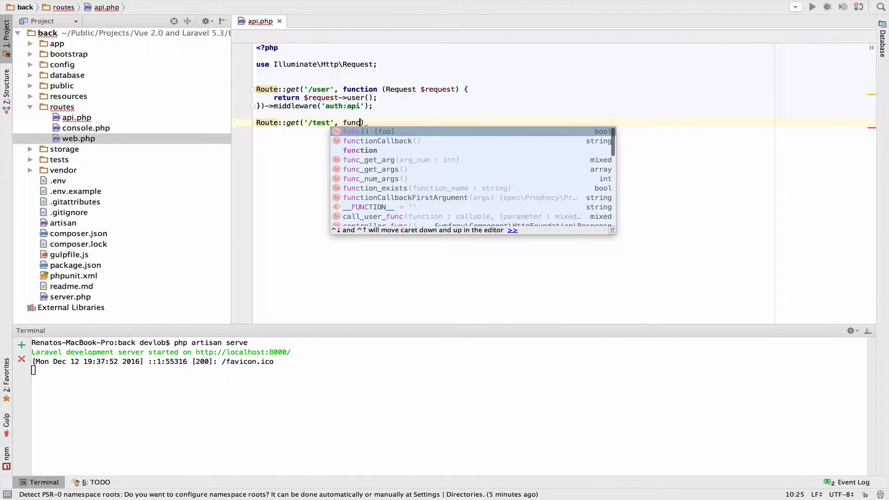
{"action": "key", "text": "Enter"}
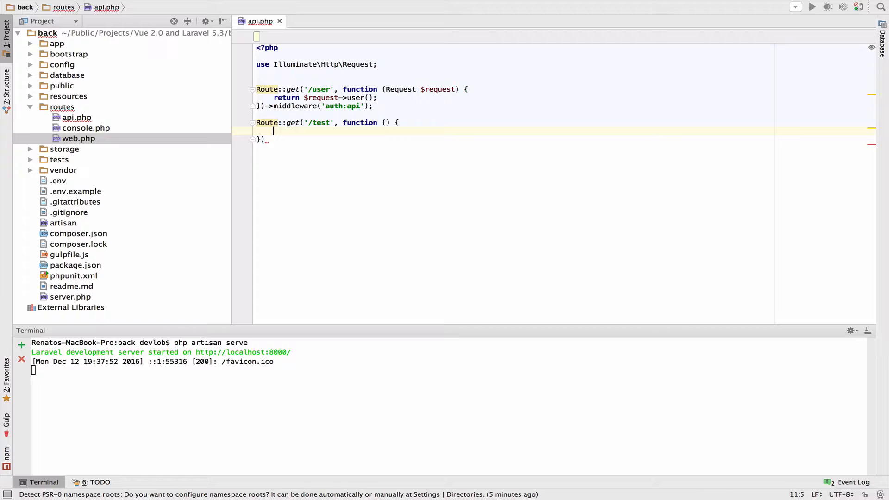
{"action": "type", "text": ";"}
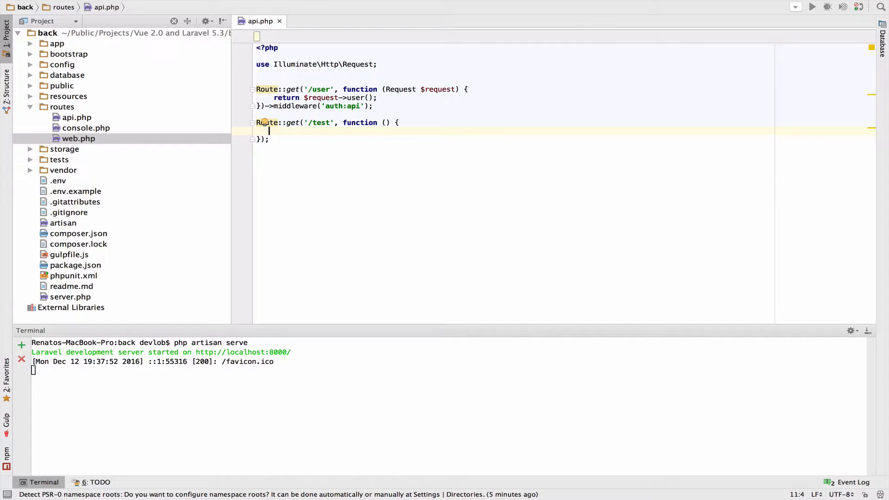
{"action": "type", "text": "return"}
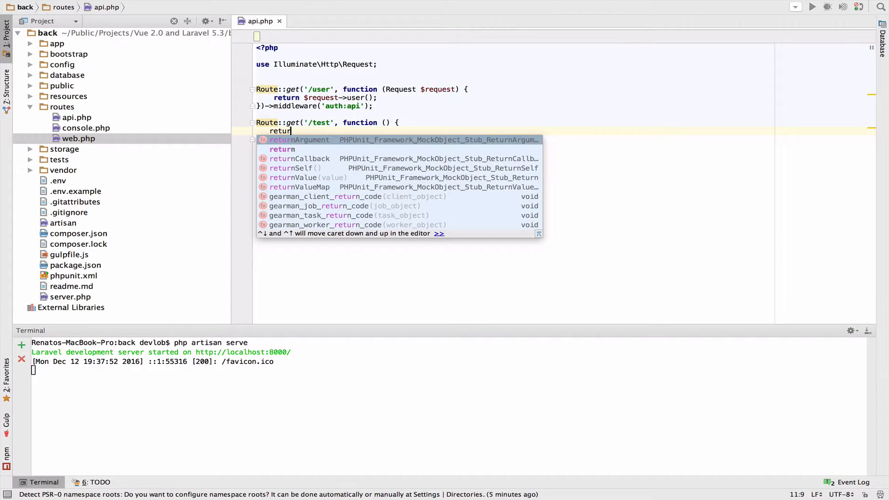
{"action": "type", "text": "_response()->json(["}
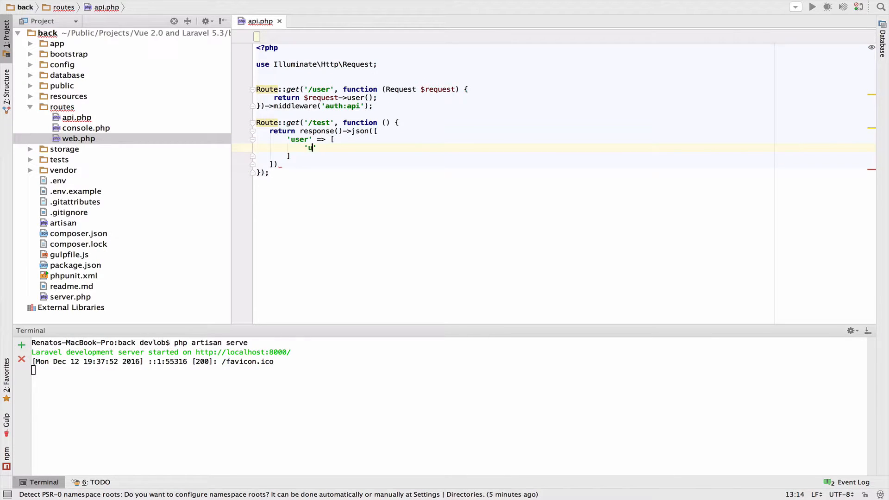
{"action": "type", "text": "first_nam"}
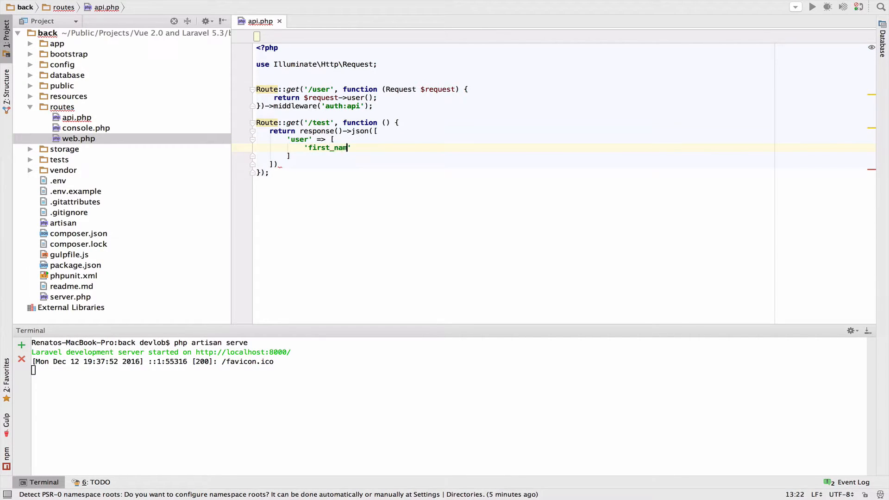
{"action": "type", "text": "e' => 'Re'"}
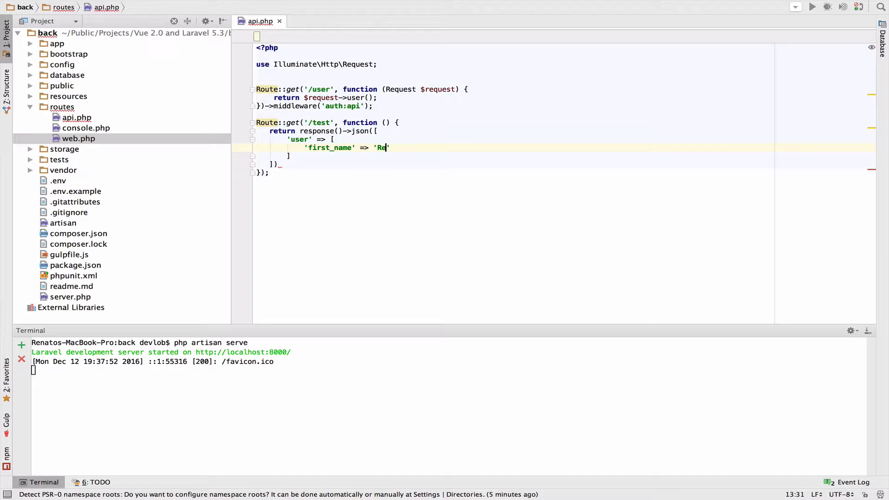
{"action": "type", "text": "nato',"}
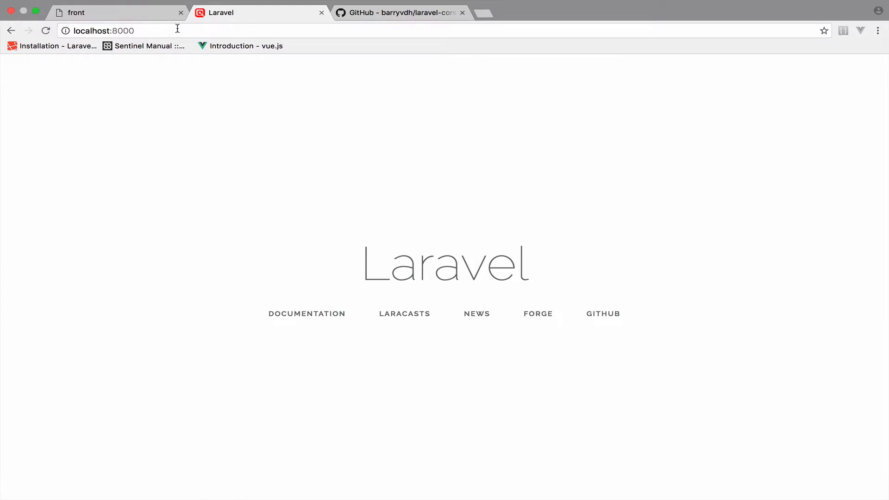
Visit localhost:8000/api/test in Chrome to see the JSON user object.
{"action": "type", "text": "/api"}
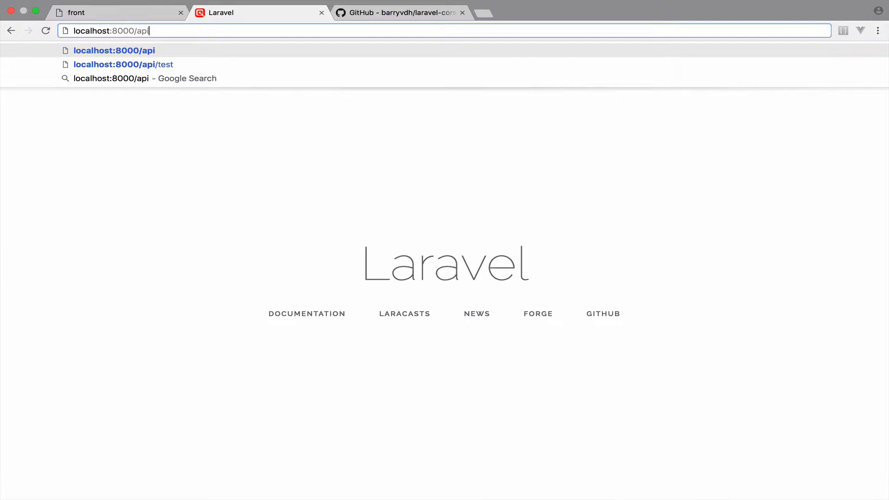
{"action": "left_click", "coordinate": [124, 64]}
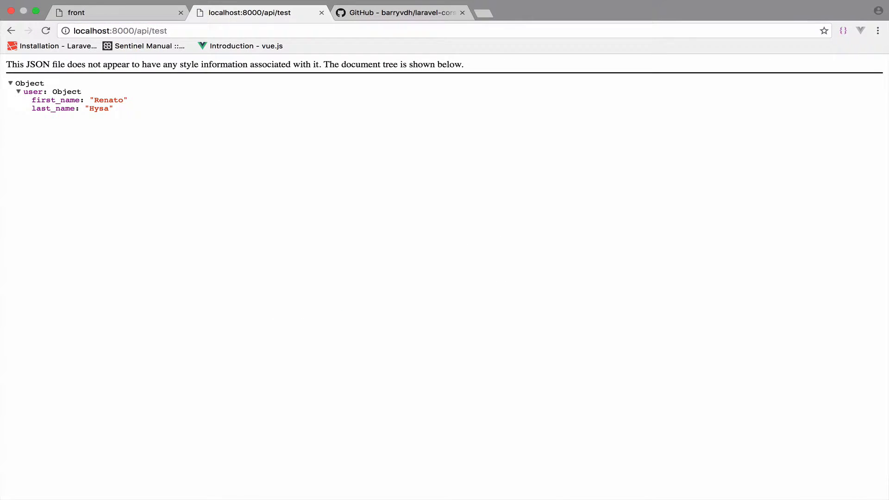
{"action": "mouse_move", "coordinate": [191, 182]}
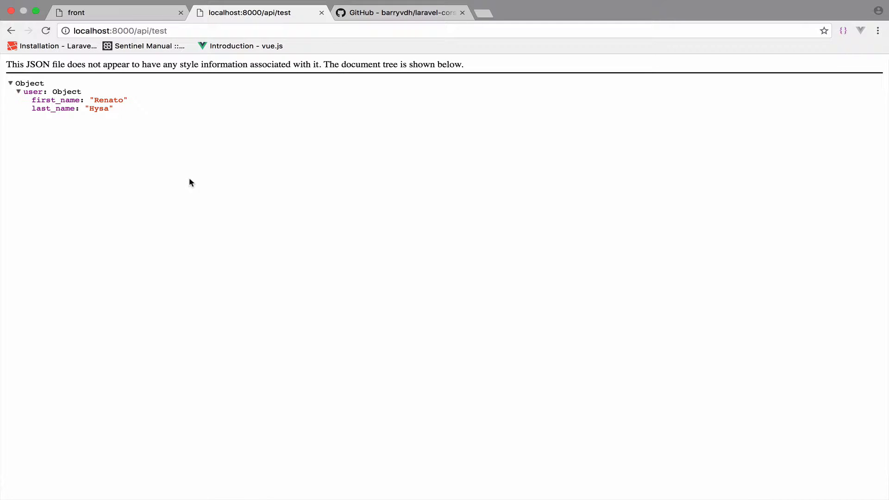
{"action": "left_click", "coordinate": [136, 31]}
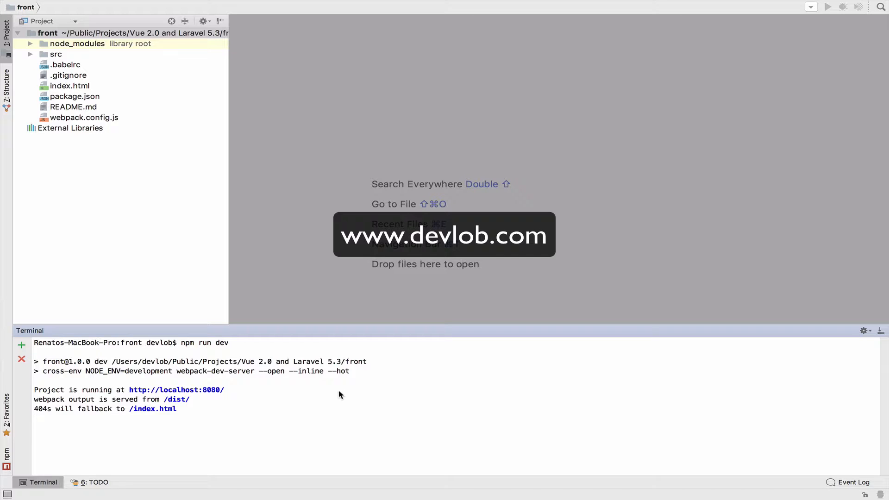
Run npm install vue-resource --save in a fresh terminal session.
{"action": "left_click", "coordinate": [21, 345]}
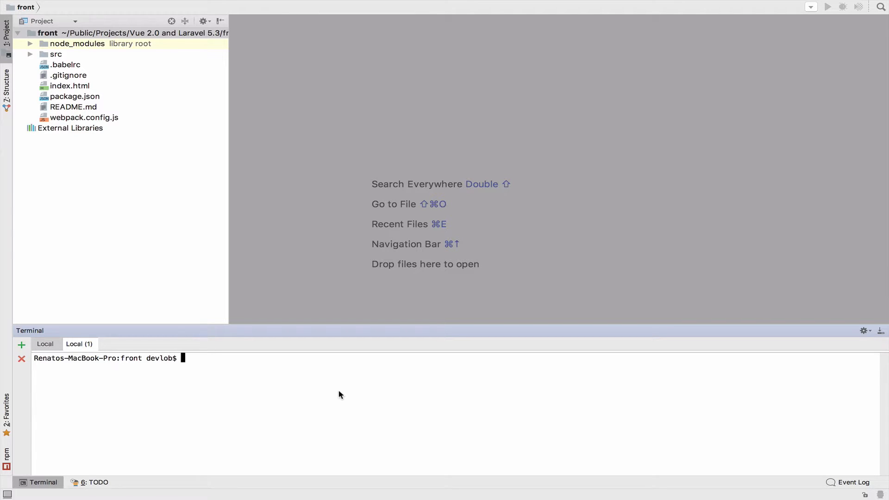
{"action": "type", "text": "npm install vue-resource --"}
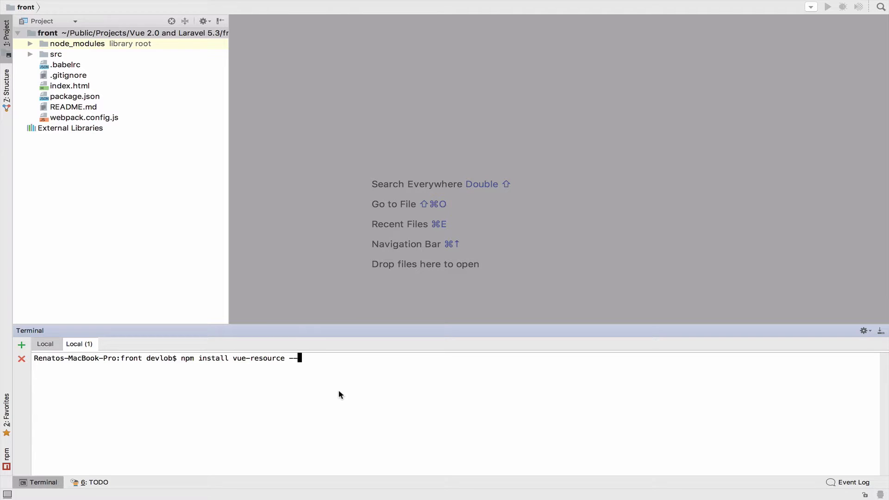
{"action": "key", "text": "Enter"}
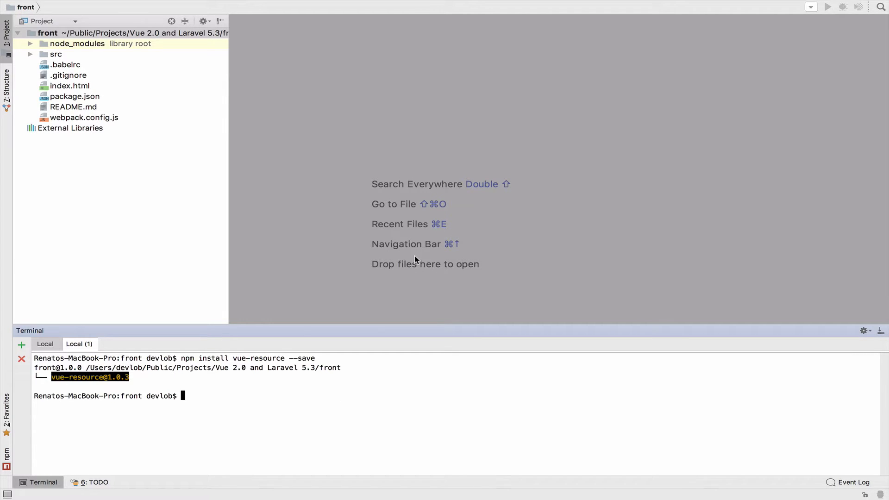
{"action": "mouse_move", "coordinate": [417, 258]}
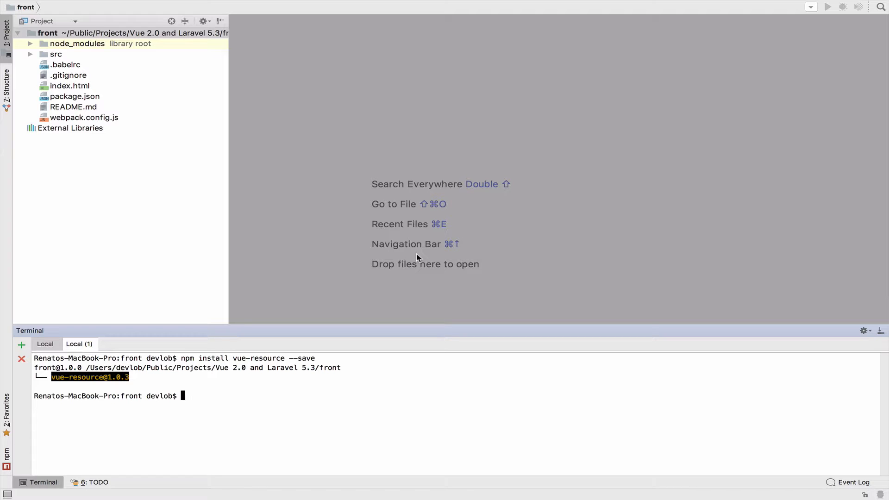
{"action": "mouse_move", "coordinate": [61, 54]}
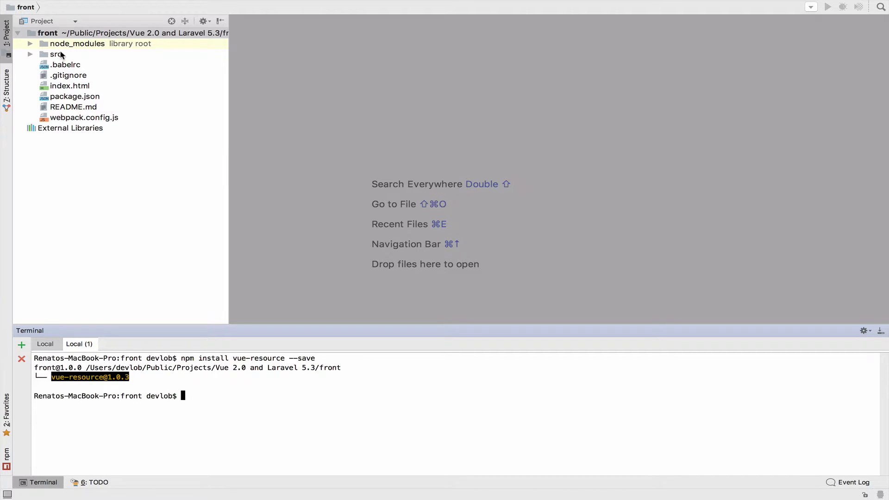
In src/main.js, import VueResource from 'vue-resource'.
{"action": "left_click", "coordinate": [56, 54]}
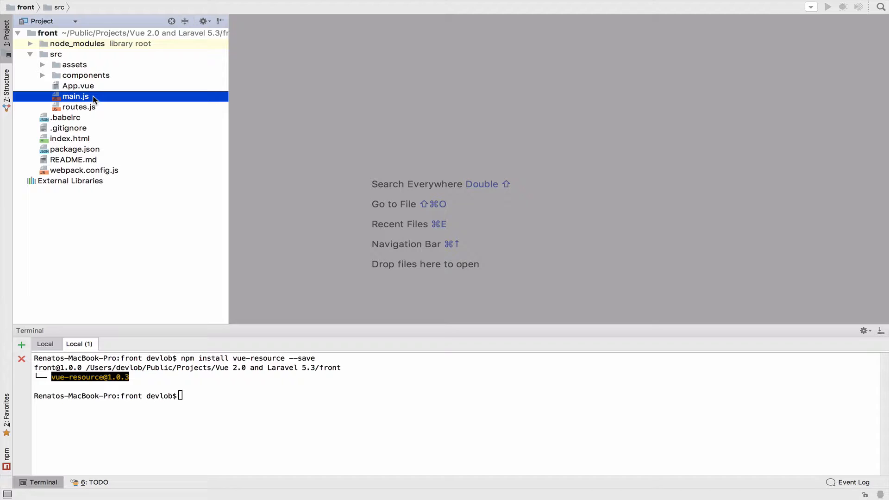
{"action": "double_click", "coordinate": [75, 96]}
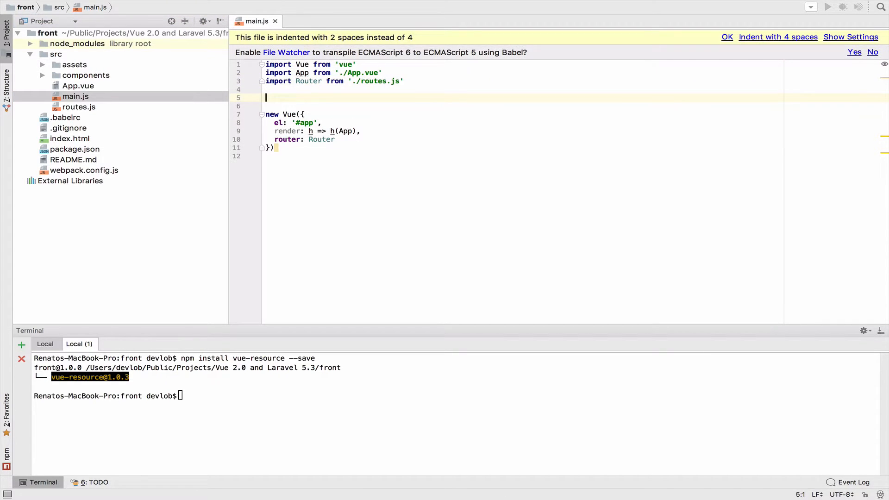
{"action": "type", "text": "in"}
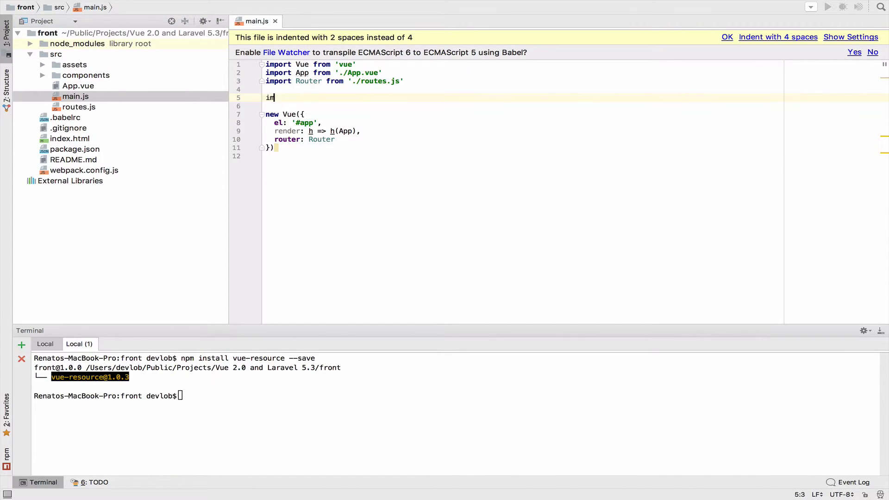
{"action": "type", "text": "port VueR"}
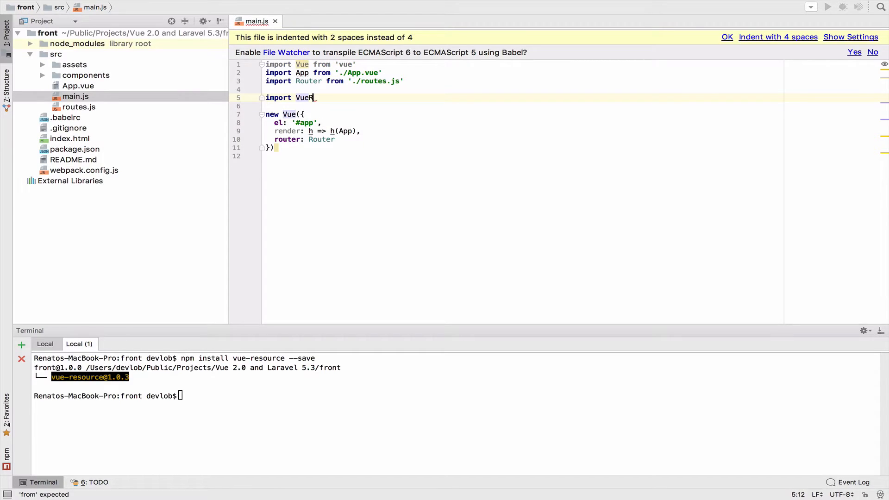
{"action": "type", "text": "Resource from '"}
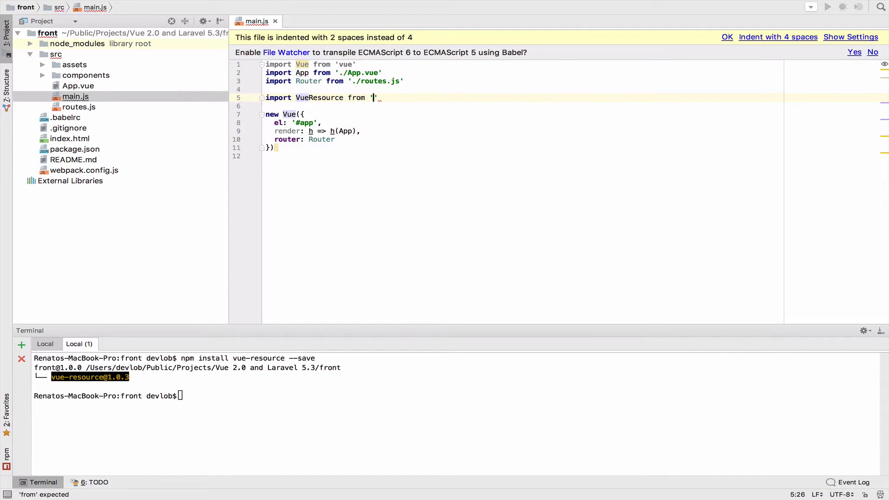
{"action": "type", "text": "vue-resource"}
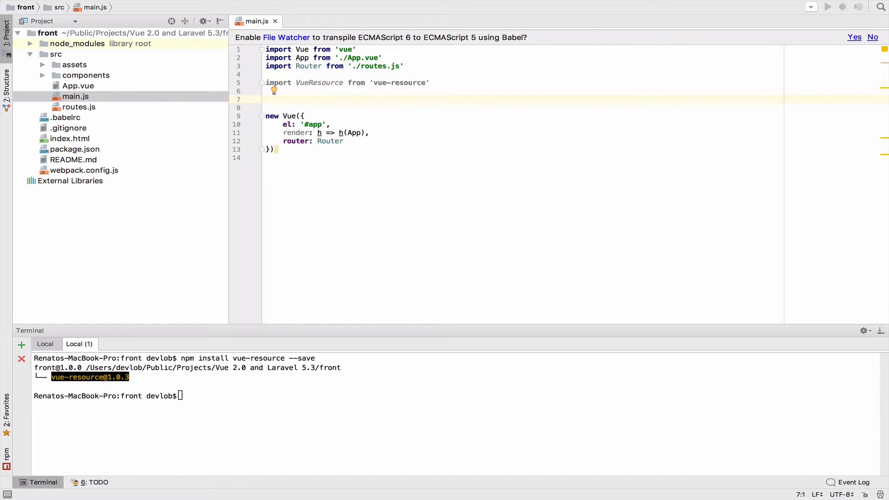
Register the plugin with Vue.use(VueResource).
{"action": "type", "text": "Vue."}
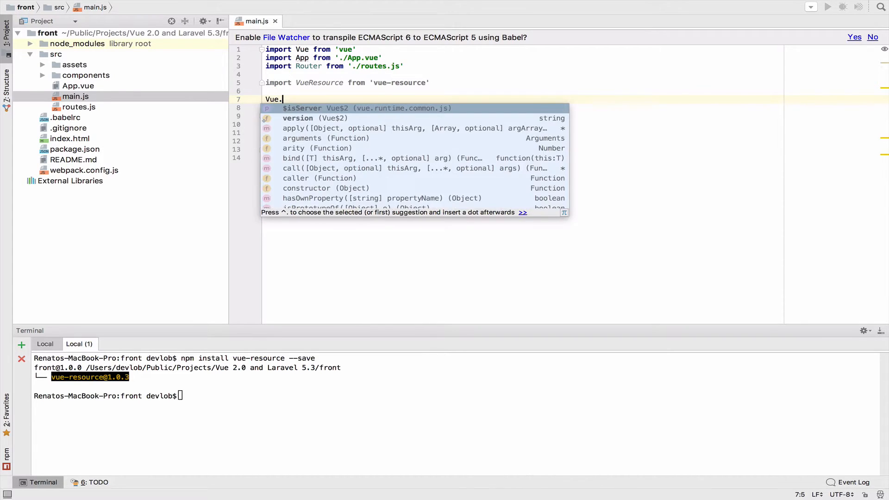
{"action": "type", "text": "use(VUe"}
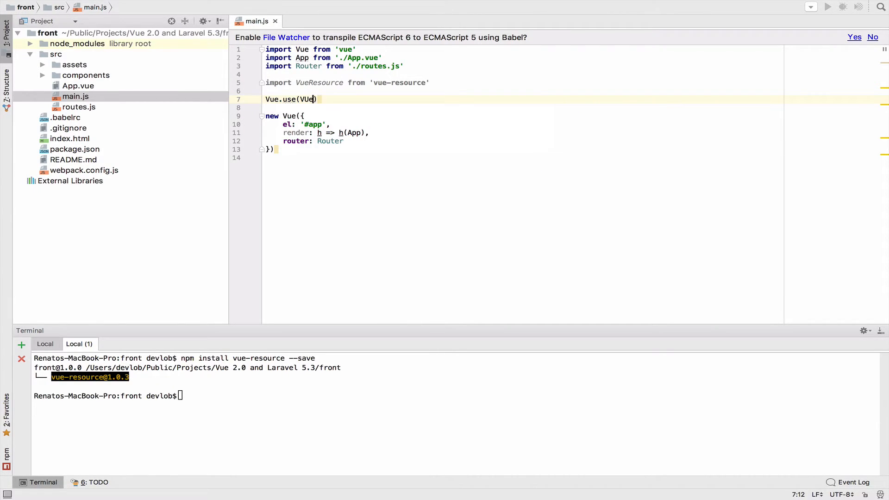
{"action": "type", "text": "VueResource"}
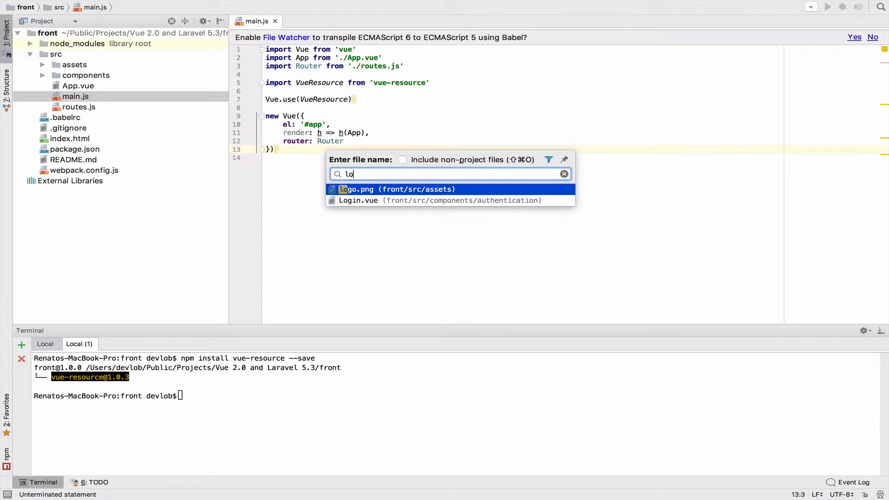
In Login.vue, add a methods block with an empty test() method and reformat the file.
{"action": "left_click", "coordinate": [359, 200]}
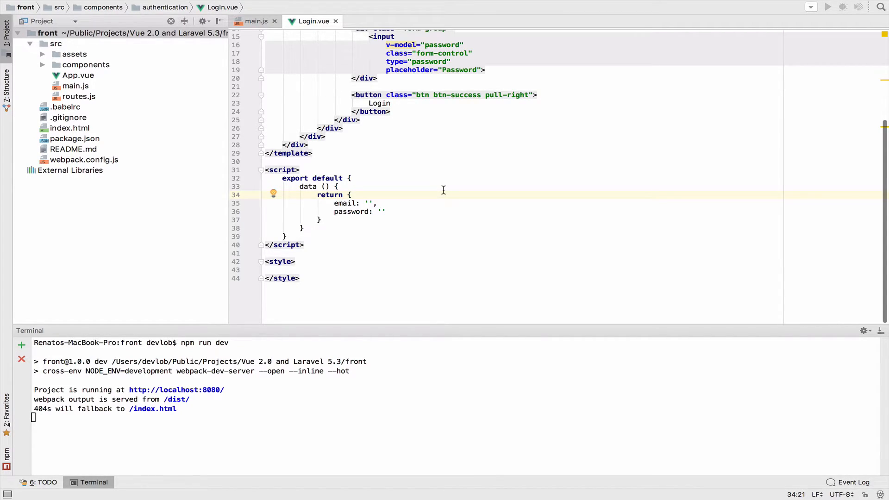
{"action": "mouse_move", "coordinate": [507, 190]}
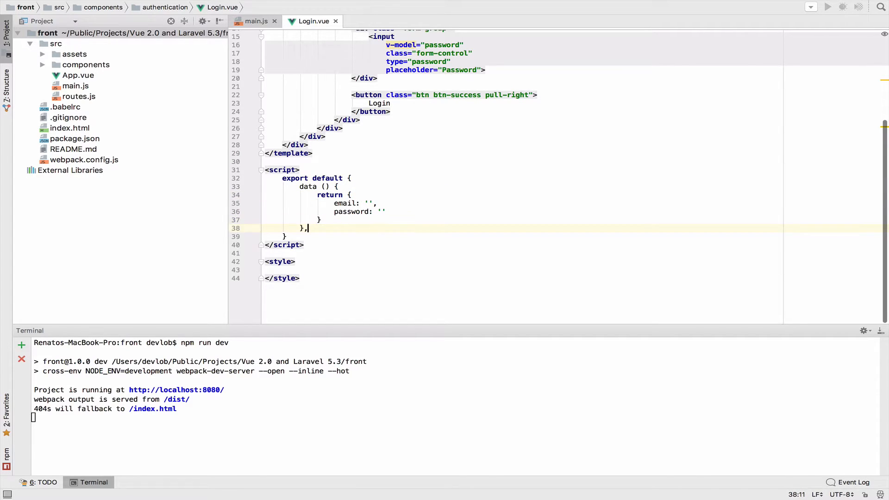
{"action": "type", "text": "methods"}
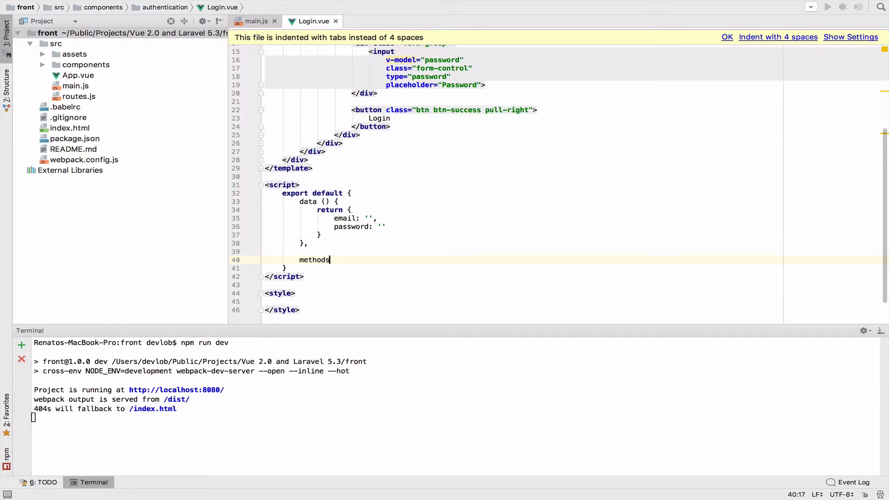
{"action": "type", "text": ":"}
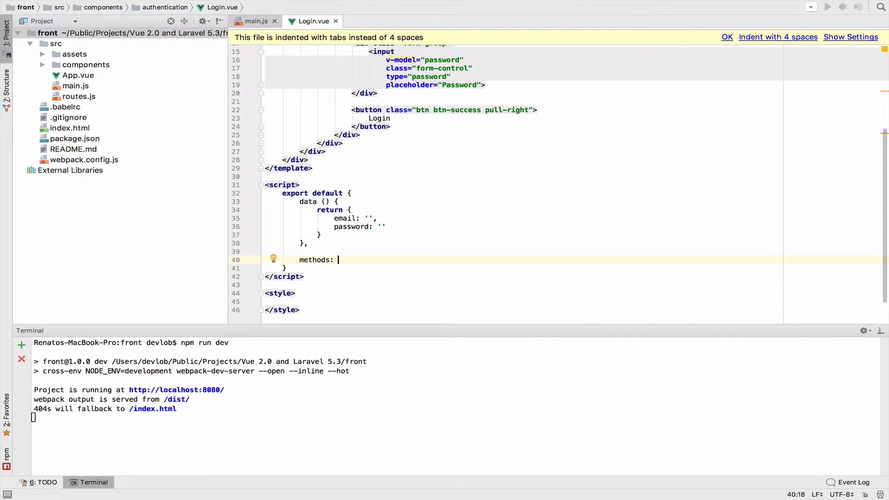
{"action": "type", "text": "{"}
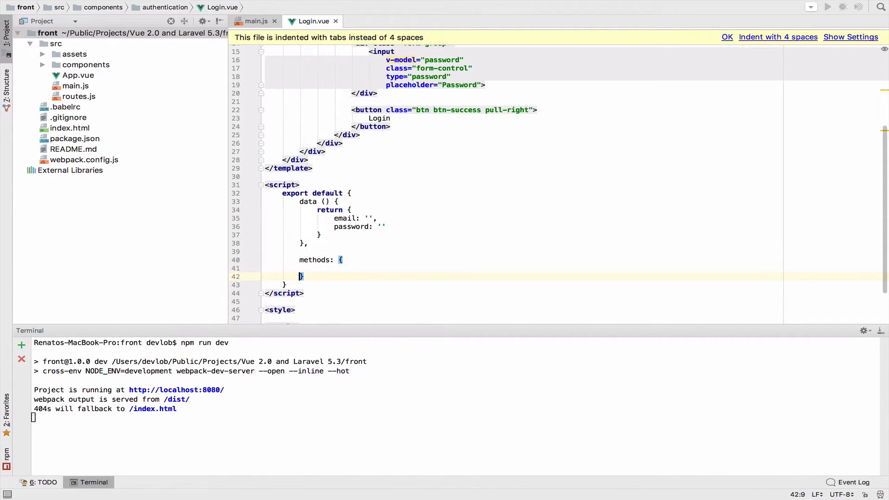
{"action": "type", "text": "test() {"}
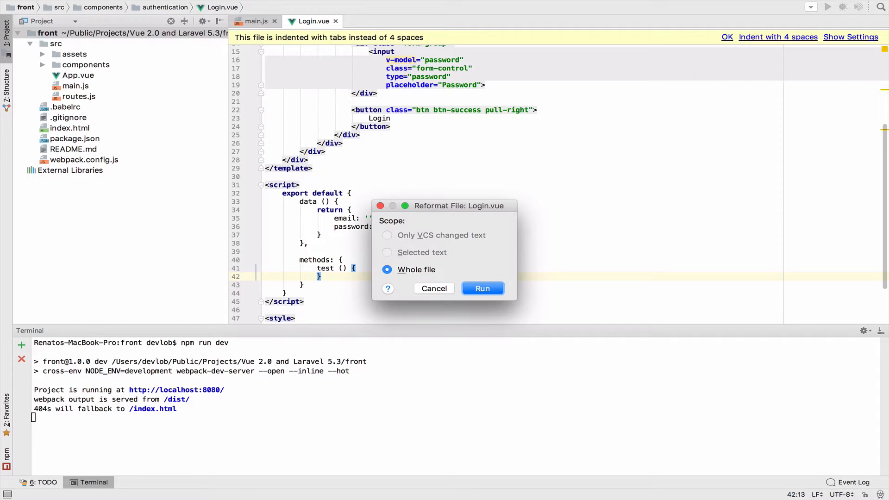
{"action": "left_click", "coordinate": [482, 288]}
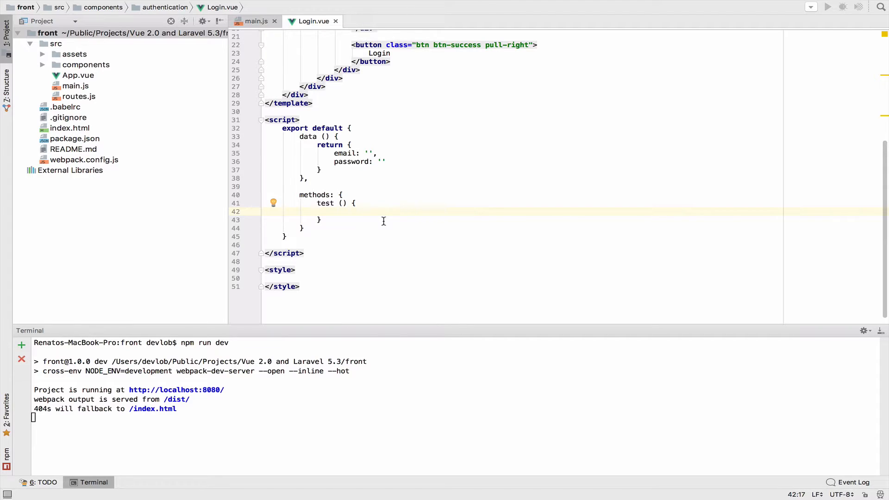
{"action": "type", "text": "this."}
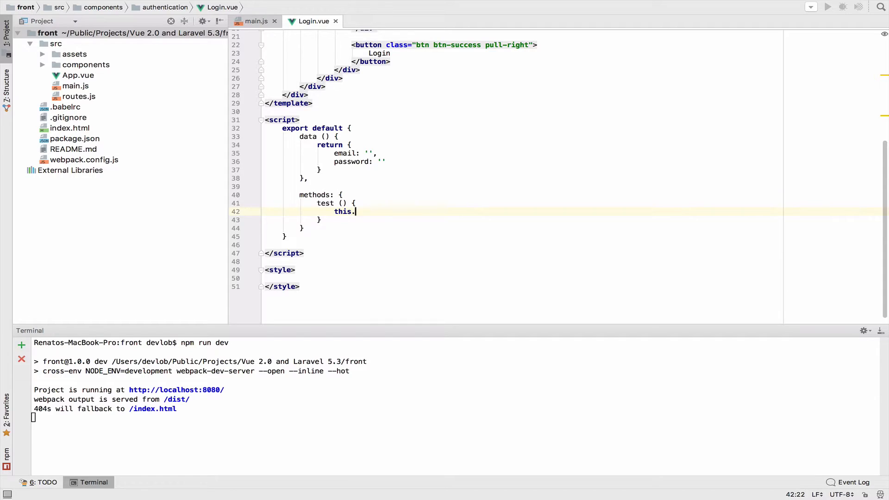
{"action": "type", "text": "$http."}
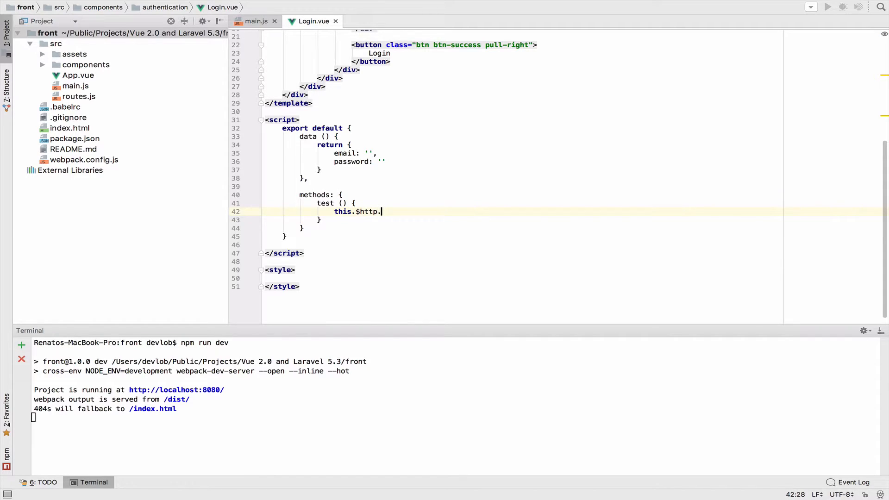
{"action": "type", "text": "get('')"}
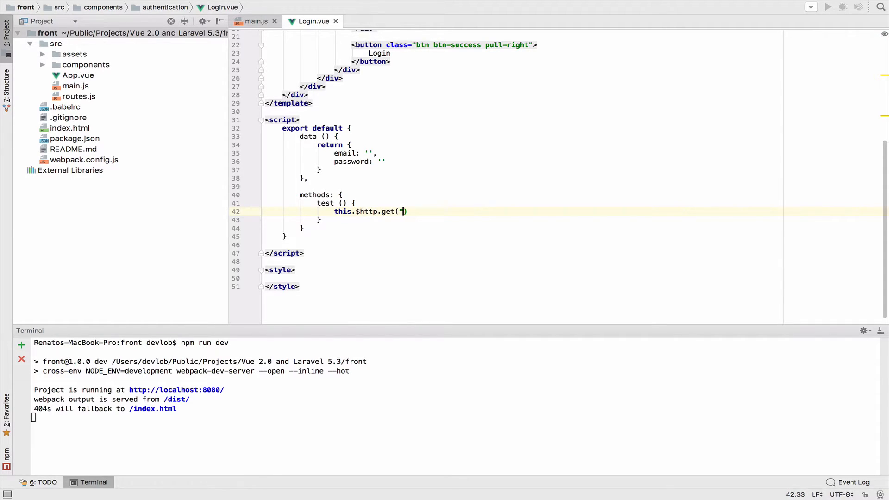
{"action": "type", "text": "\""}
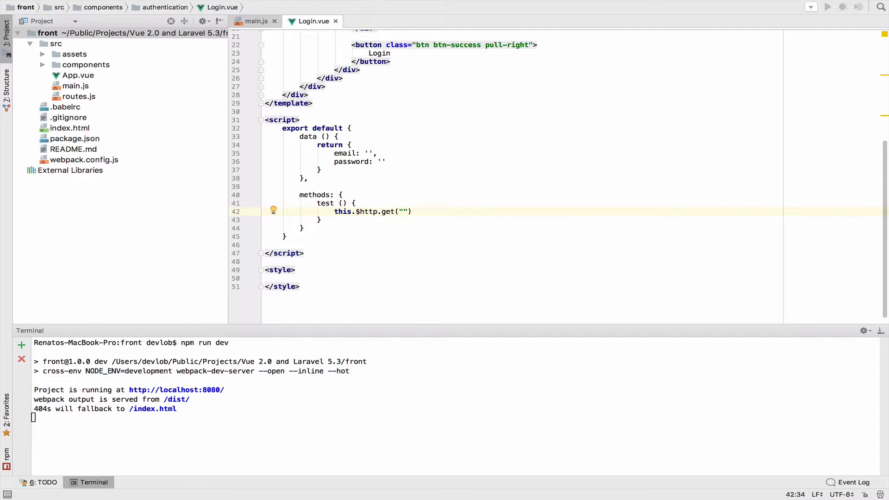
{"action": "left_click", "coordinate": [405, 212]}
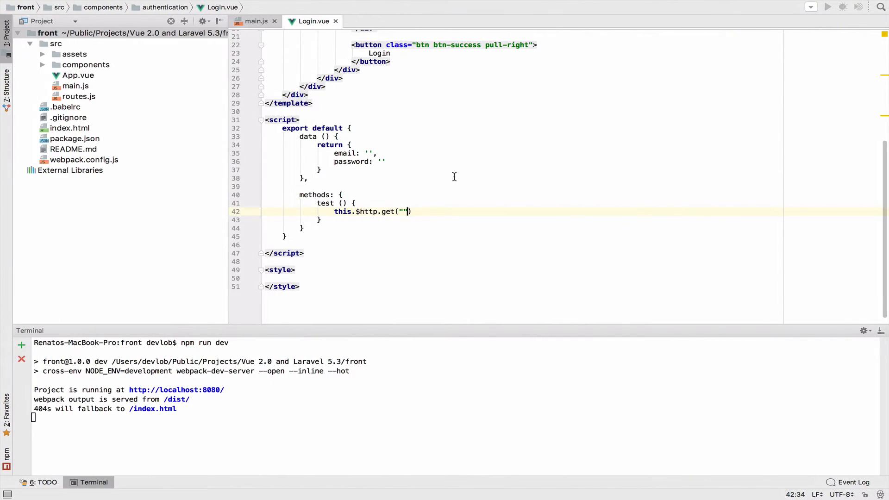
{"action": "type", "text": "http://localhost:8000/api/test"}
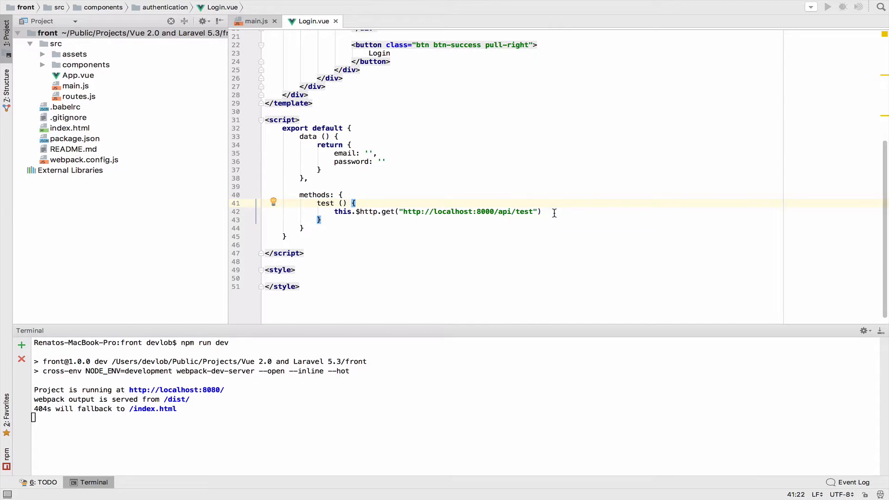
Chain a .then callback that runs console.log(response).
{"action": "type", "text": ".then(functi"}
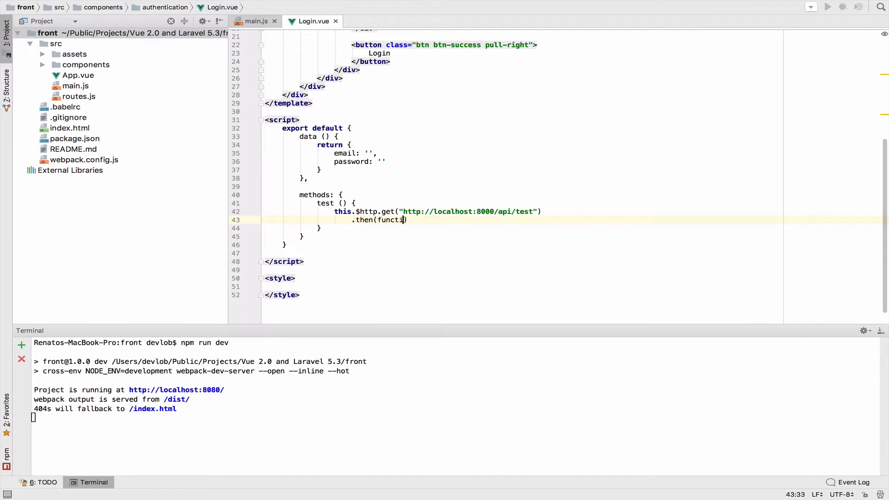
{"action": "type", "text": "on () {"}
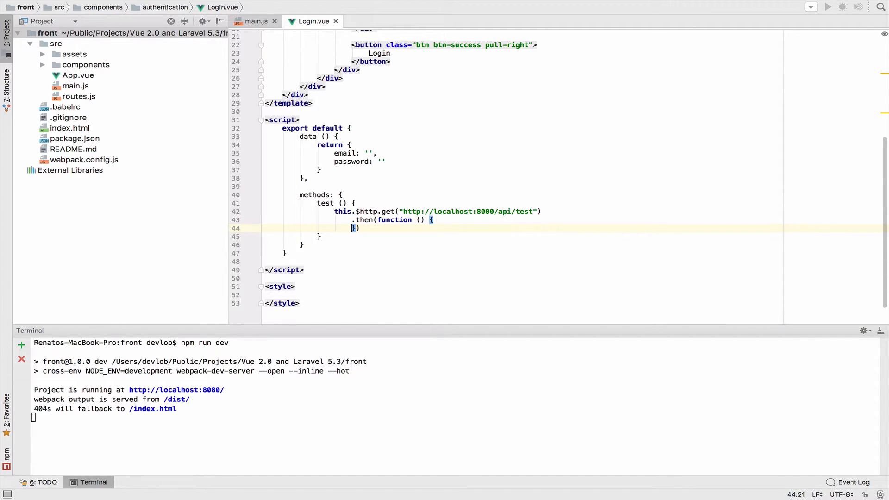
{"action": "type", "text": "console"}
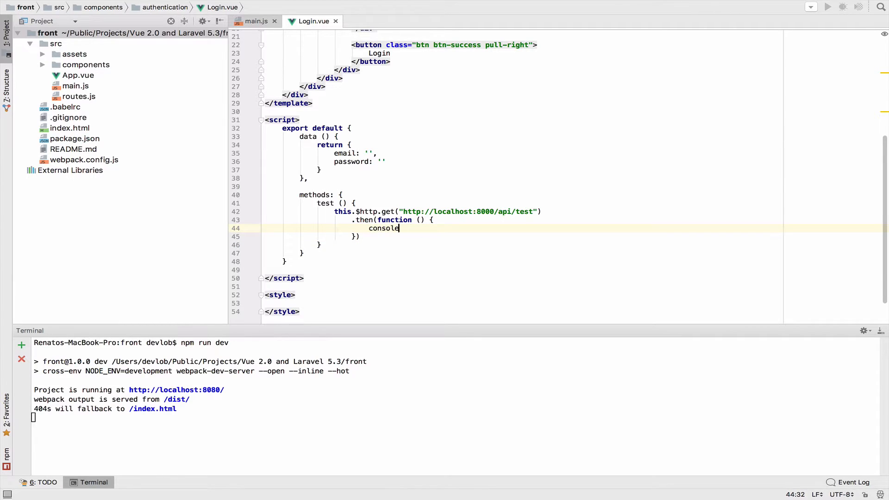
{"action": "type", "text": ".log(respons"}
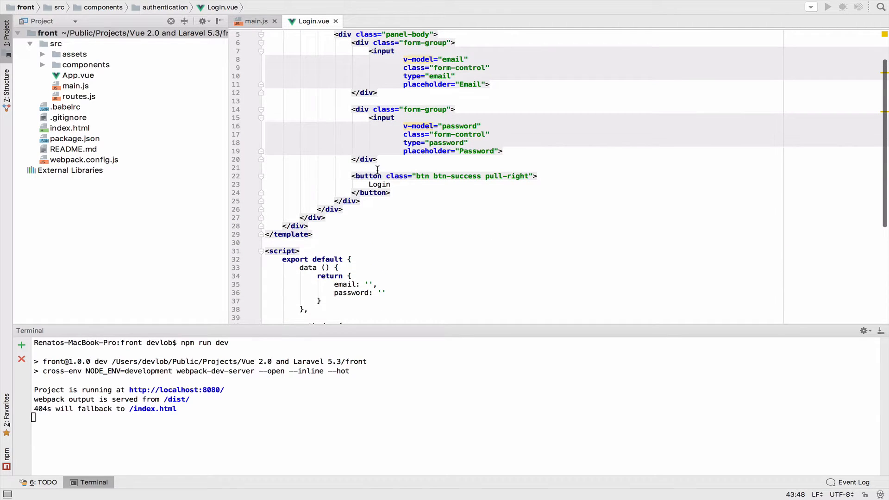
{"action": "type", "text": "@cli"}
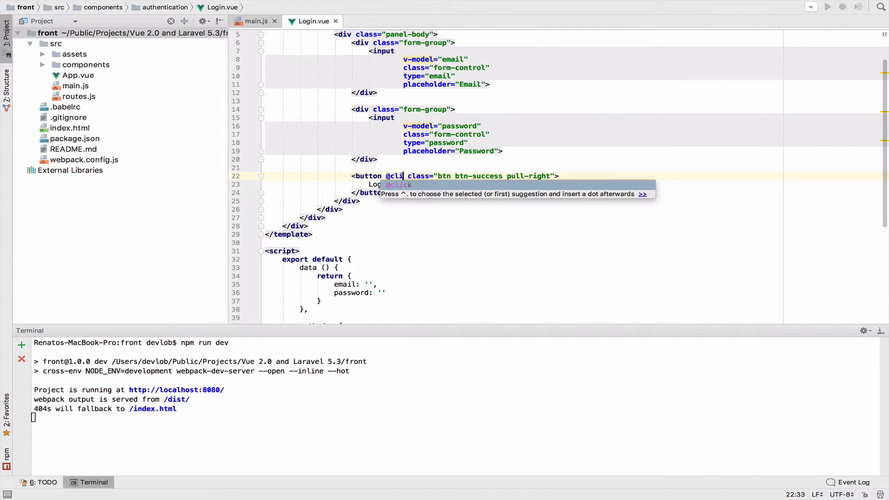
{"action": "type", "text": "=\"test\""}
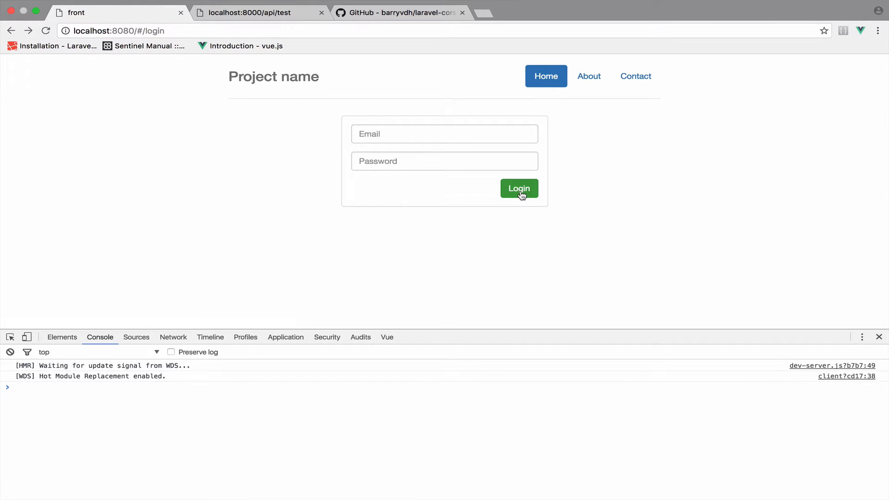
Click Login in Chrome, producing the missing Access-Control-Allow-Origin error in the console.
{"action": "left_click", "coordinate": [518, 188]}
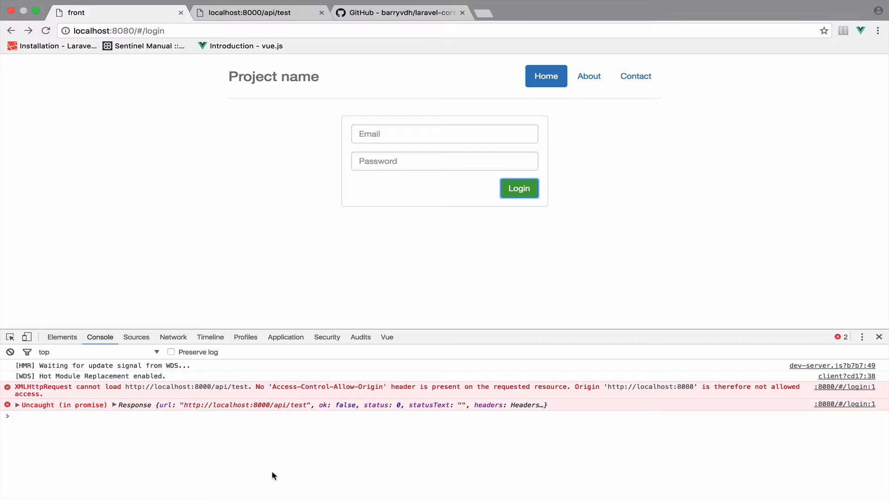
{"action": "mouse_move", "coordinate": [286, 446]}
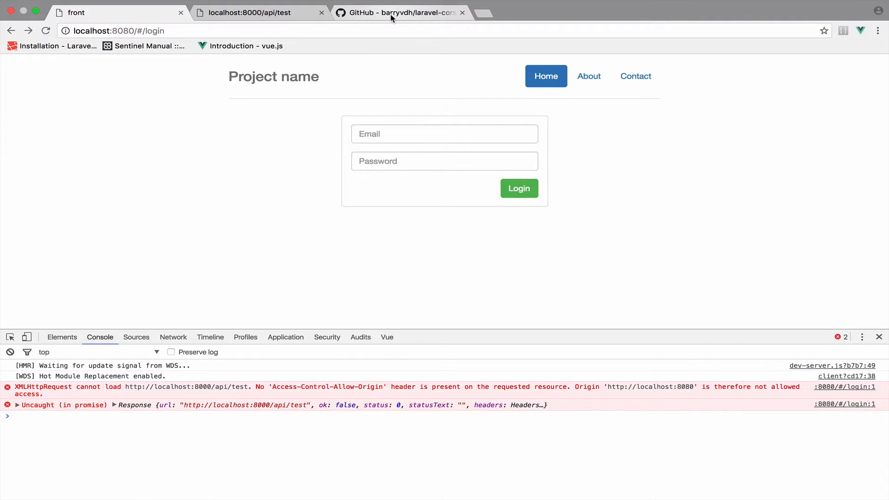
In the laravel-cors README, select the composer require command under Installation.
{"action": "left_click", "coordinate": [401, 12]}
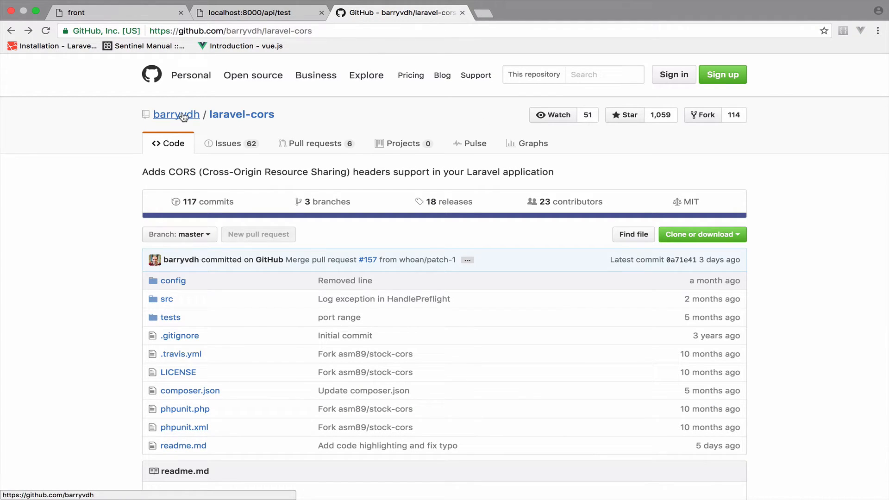
{"action": "mouse_move", "coordinate": [180, 259]}
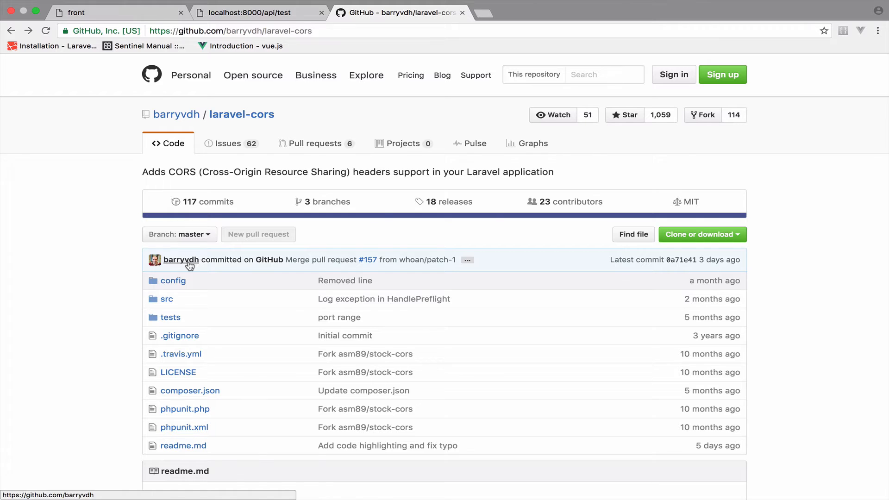
{"action": "scroll", "scroll_direction": "down", "scroll_amount": 3}
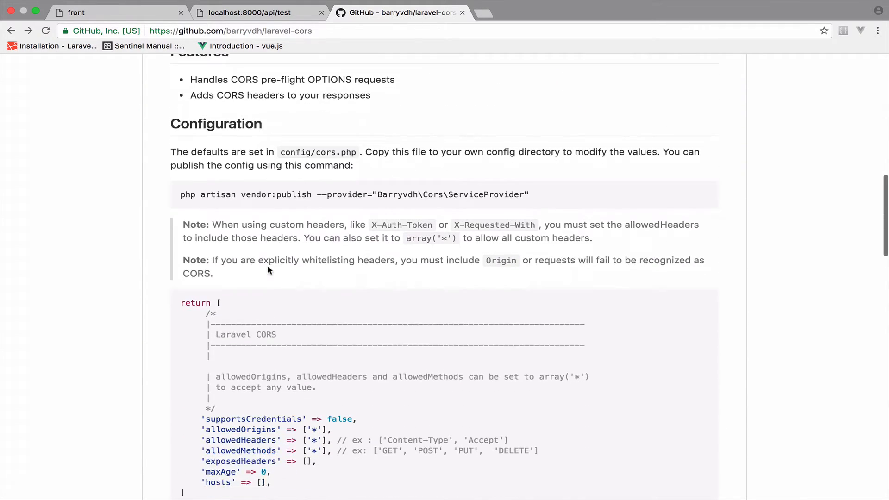
{"action": "scroll", "scroll_direction": "down", "scroll_amount": 3}
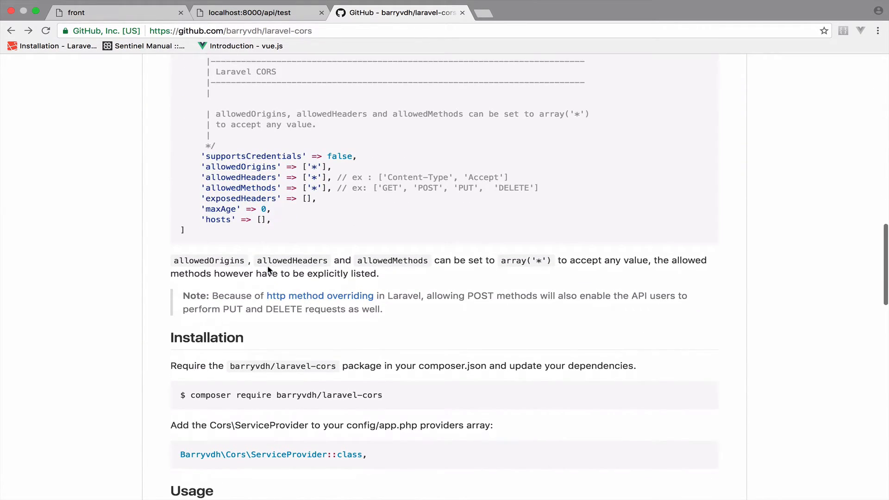
{"action": "scroll", "scroll_direction": "down", "scroll_amount": 3}
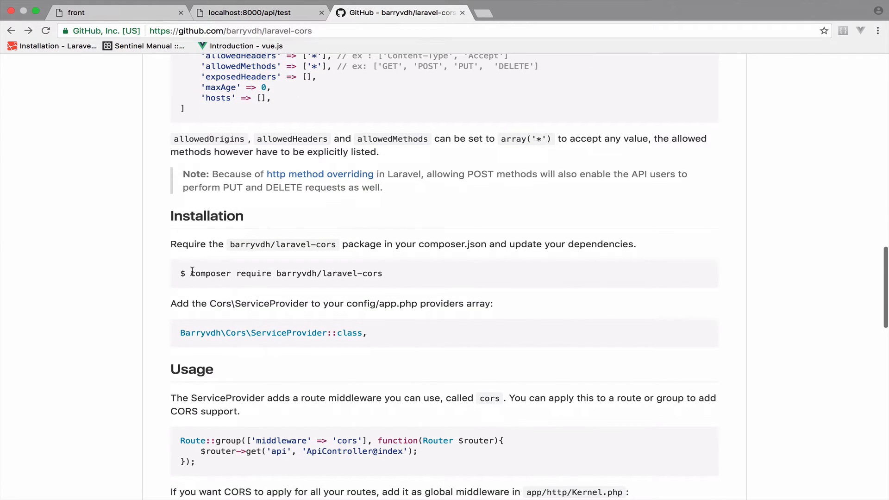
{"action": "left_click_drag", "start_coordinate": [190, 272], "coordinate": [368, 272]}
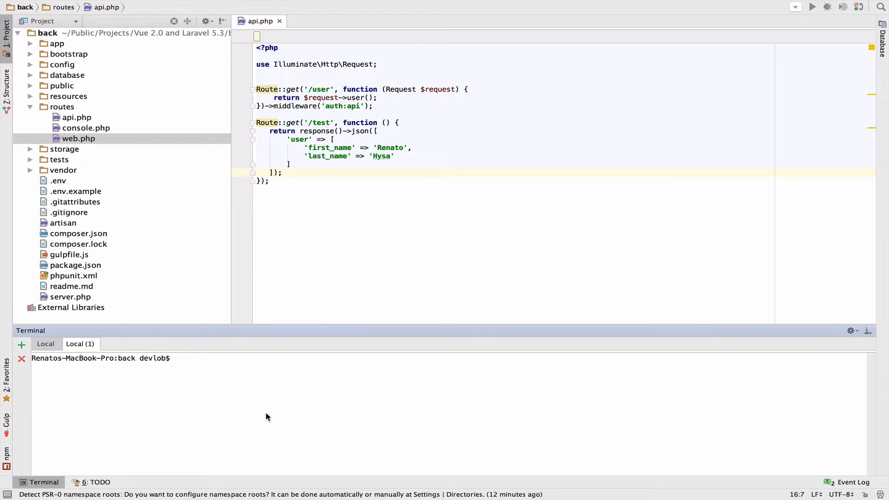
{"action": "mouse_move", "coordinate": [156, 381]}
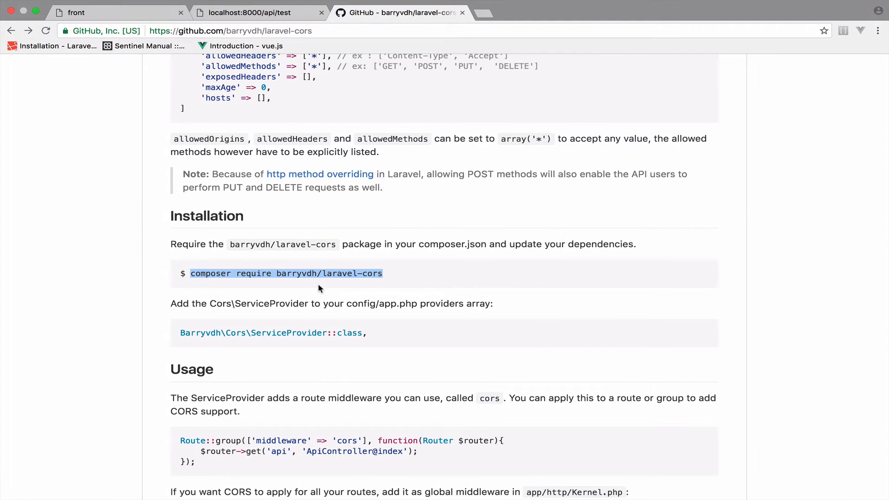
Run composer require barryvdh/laravel-cors in the back-end terminal.
{"action": "scroll", "scroll_direction": "down", "scroll_amount": 3}
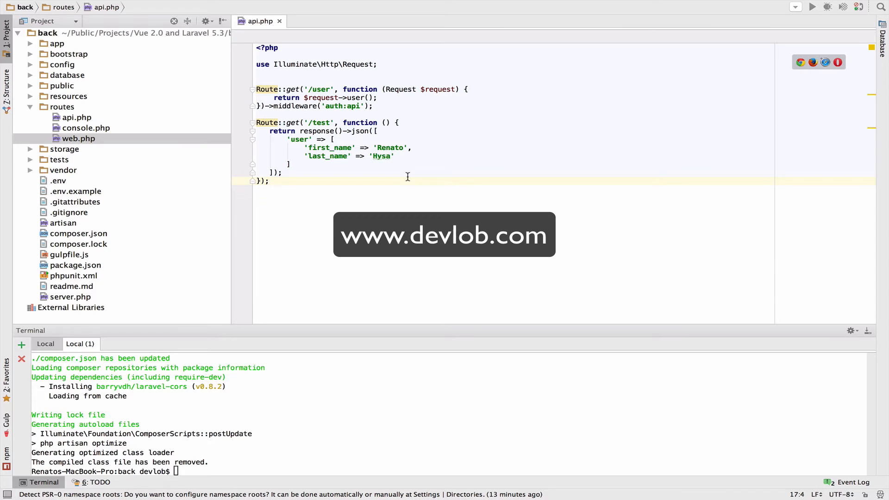
Navigate to config/app.php and scroll to the Package Service Providers section.
{"action": "type", "text": "app."}
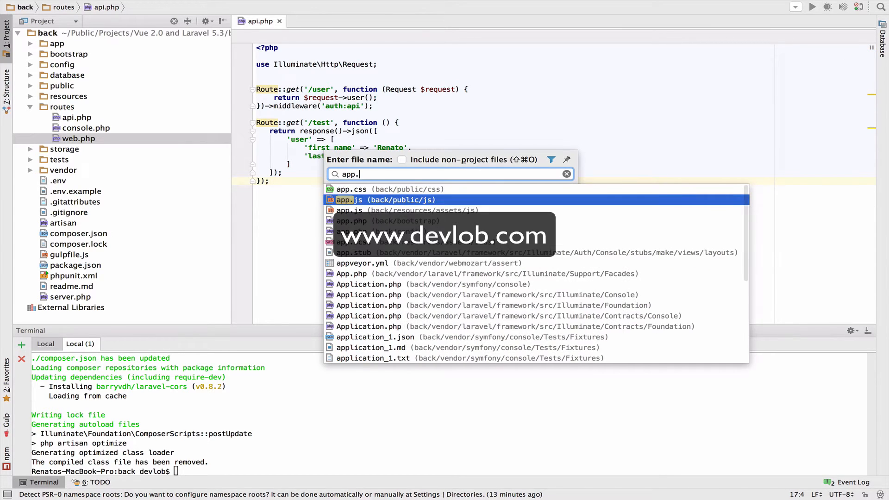
{"action": "double_click", "coordinate": [352, 220]}
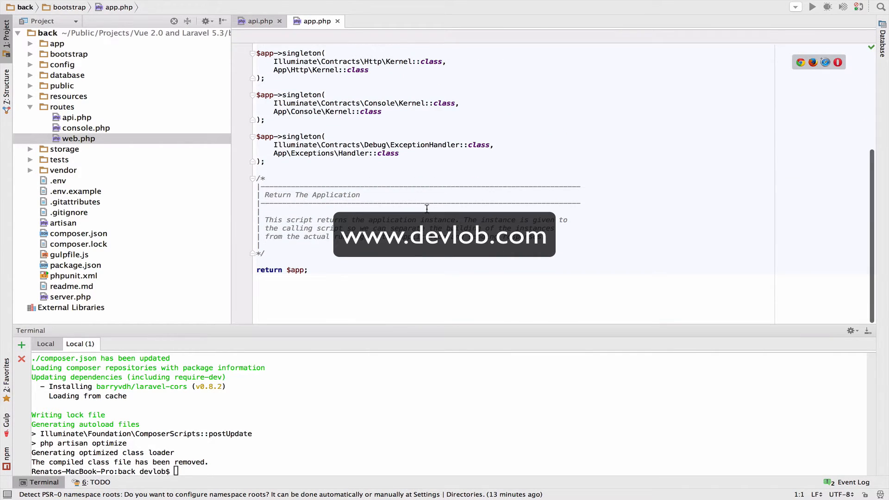
{"action": "left_click", "coordinate": [375, 22]}
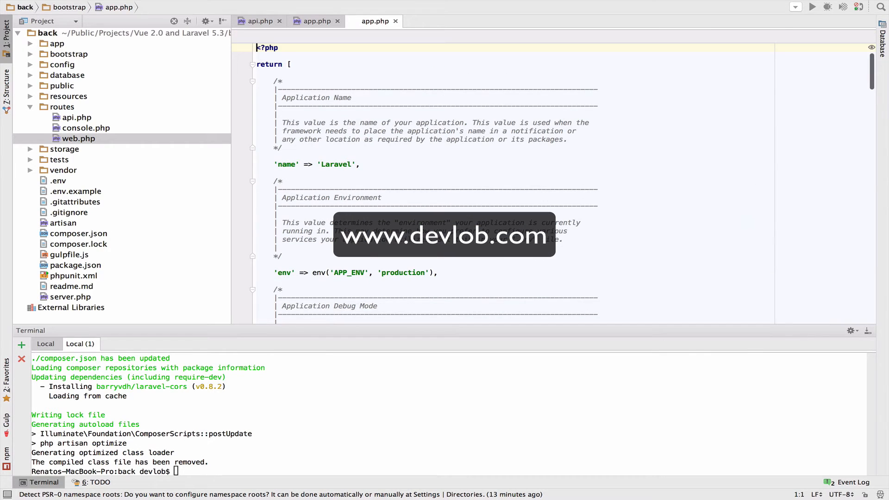
{"action": "scroll", "scroll_direction": "down", "scroll_amount": 3}
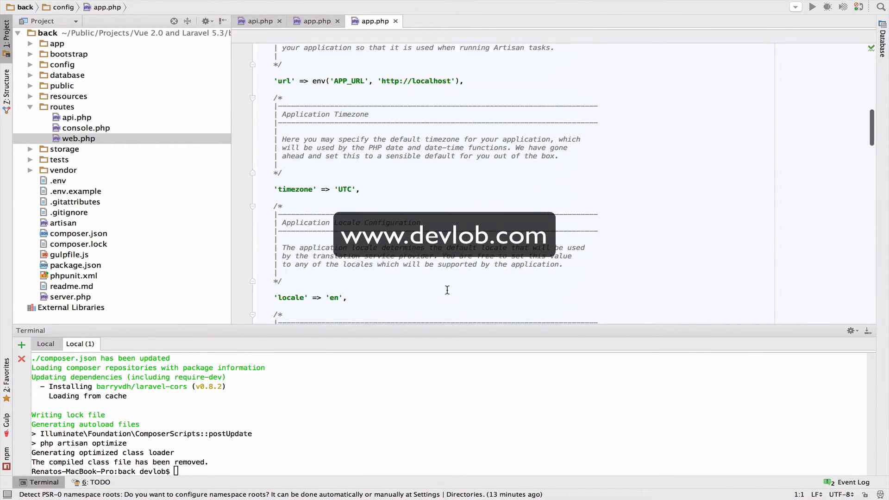
{"action": "scroll", "scroll_direction": "down", "scroll_amount": 3}
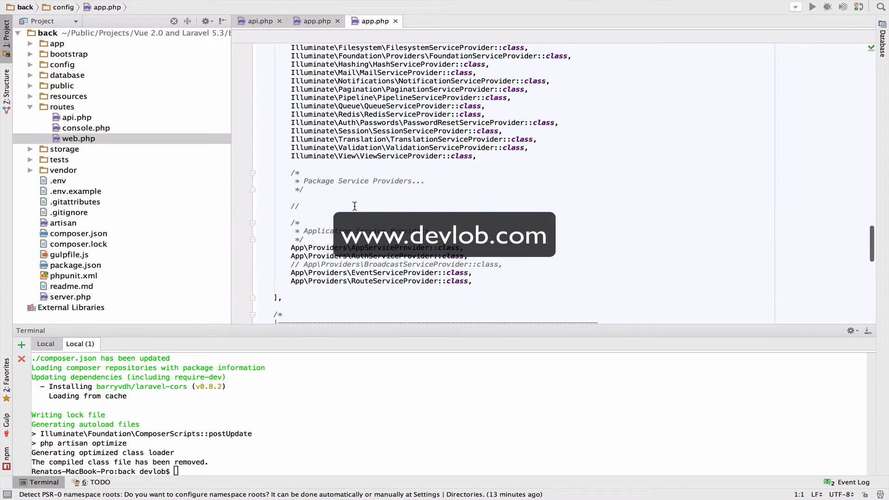
Add Barryvdh\Cors\ServiceProvider::class to the package service providers list.
{"action": "type", "text": "Barryvdh\\Cors\\ServiceProvider::class,"}
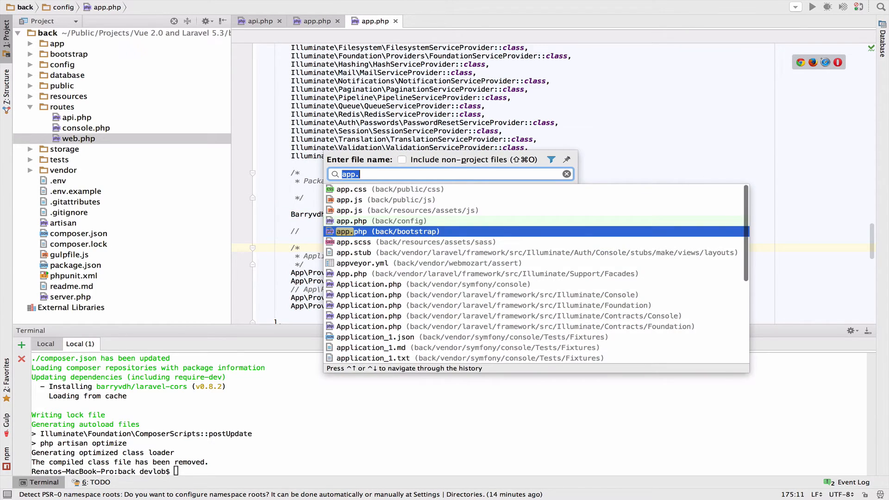
{"action": "type", "text": "R0utser"}
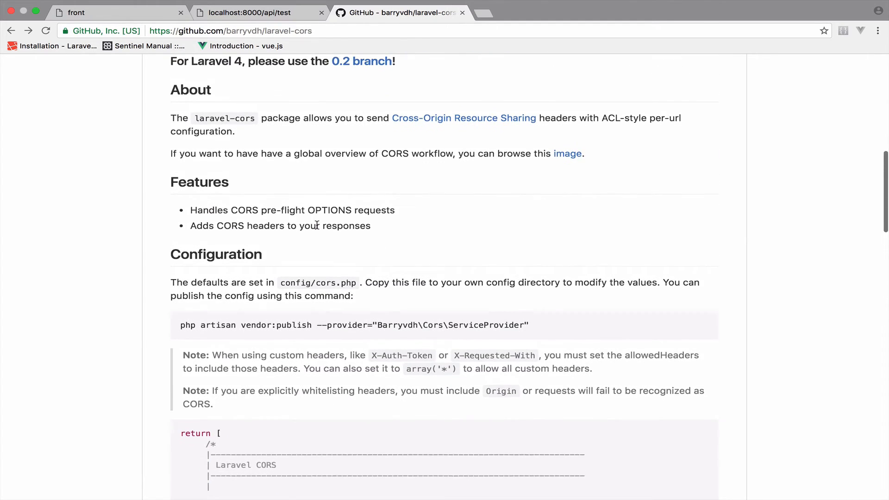
Run the artisan vendor:publish command for Barryvdh\Cors\ServiceProvider in the Terminal.
{"action": "scroll", "scroll_direction": "down", "scroll_amount": 3}
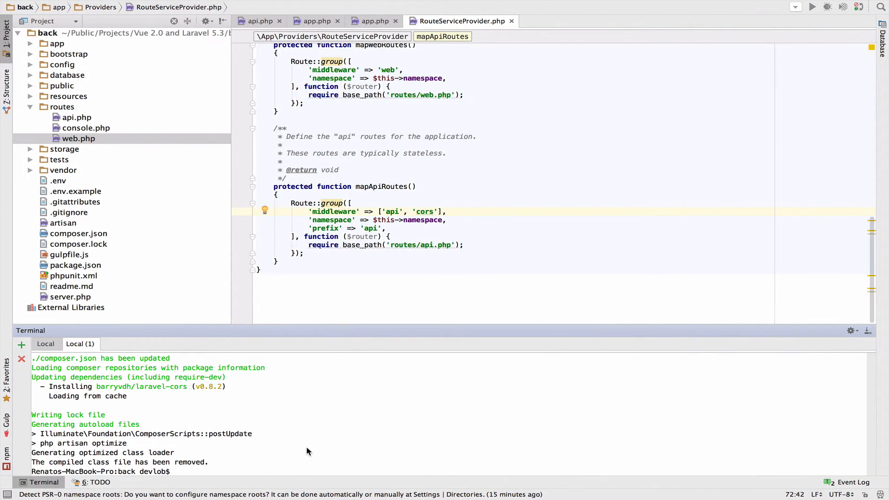
{"action": "right_click", "coordinate": [307, 452]}
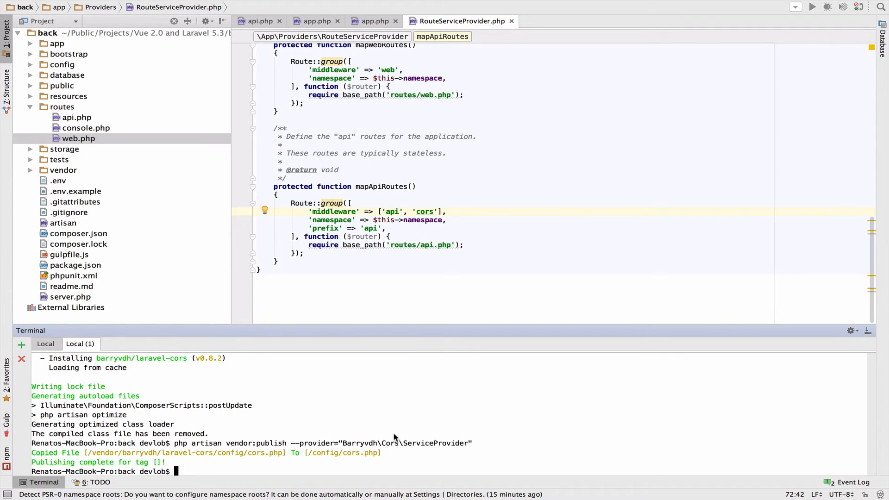
{"action": "mouse_move", "coordinate": [103, 103]}
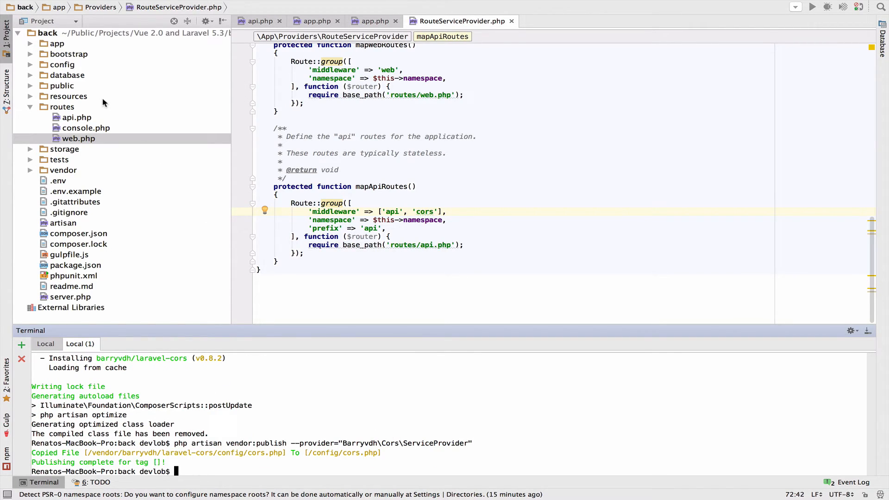
Expand the config folder and open the published cors.php file.
{"action": "left_click", "coordinate": [63, 64]}
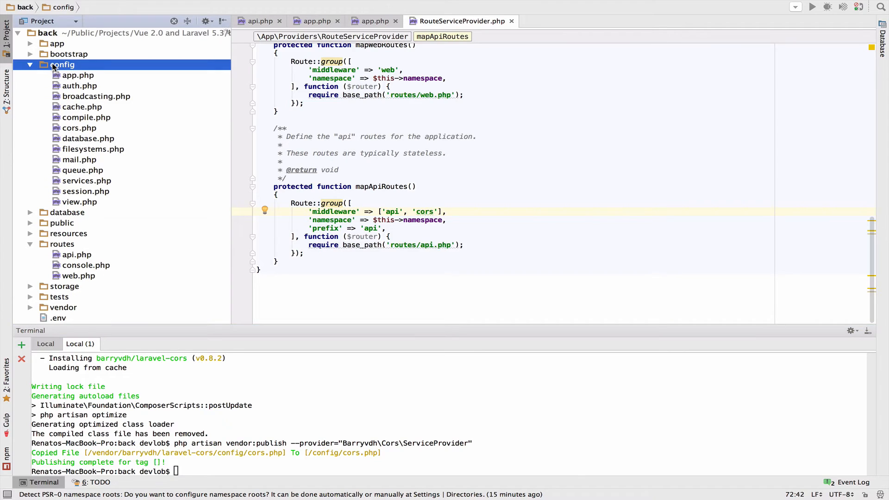
{"action": "double_click", "coordinate": [80, 127]}
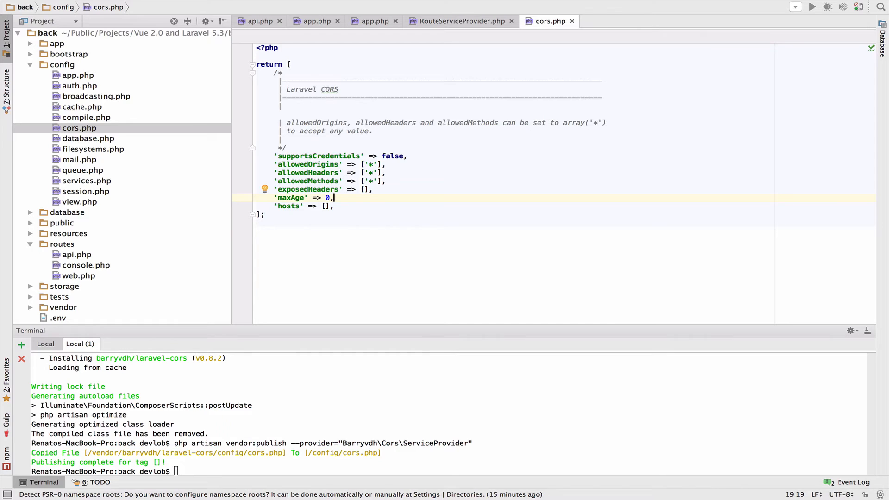
{"action": "mouse_move", "coordinate": [571, 205]}
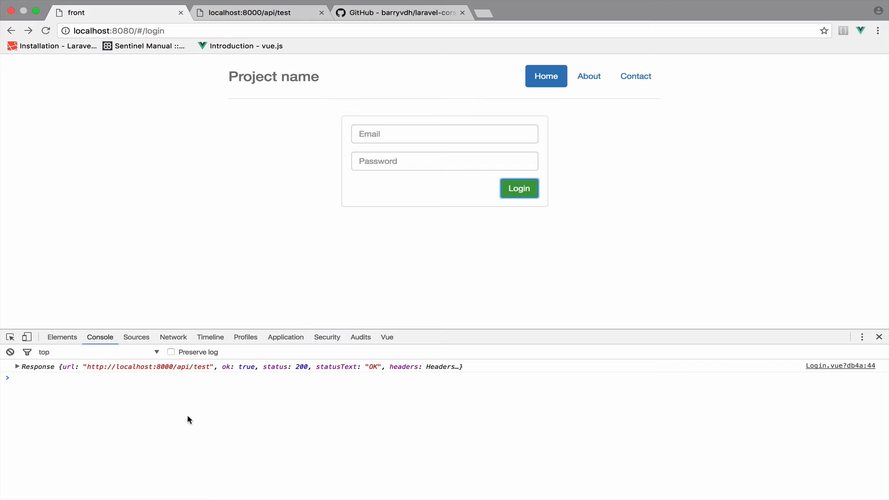
{"action": "mouse_move", "coordinate": [369, 305]}
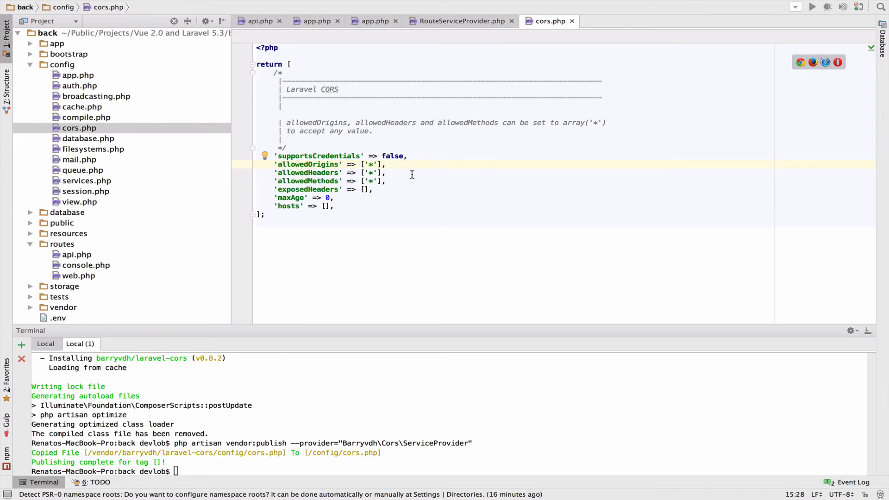
Replace the wildcard allowedOrigins in cors.php with a localhost origin.
{"action": "type", "text": "l"}
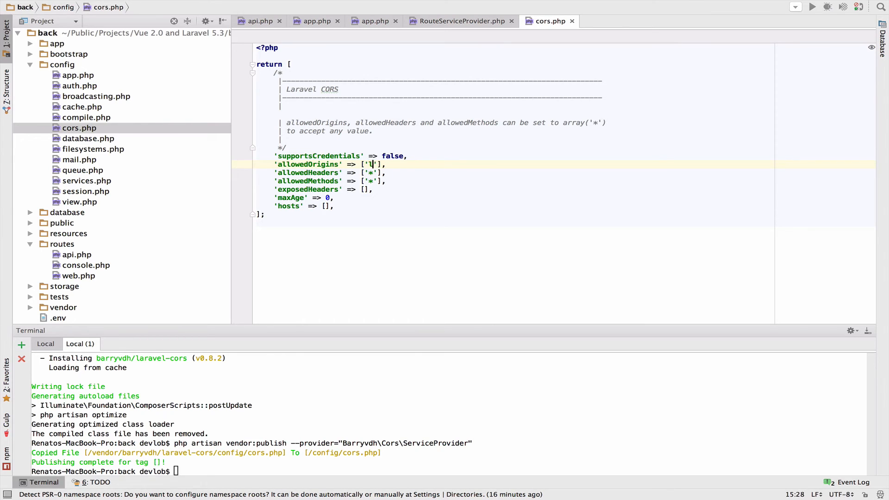
{"action": "type", "text": "localhost:"}
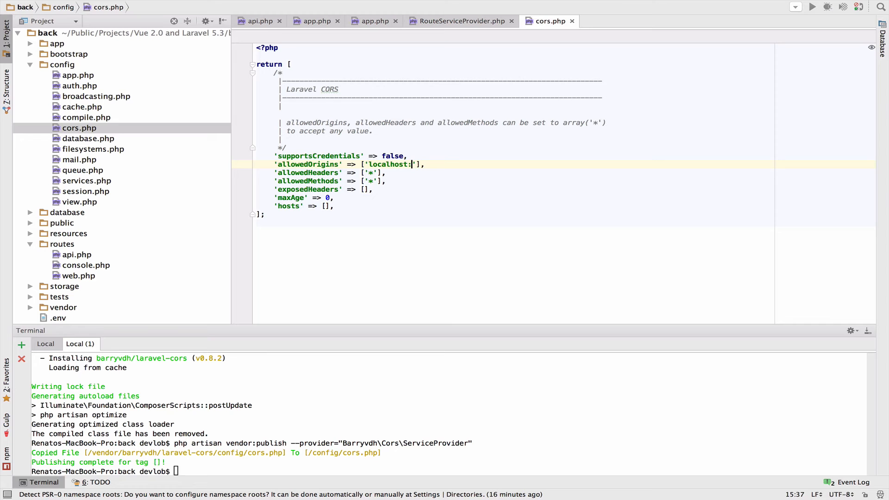
{"action": "type", "text": "90"}
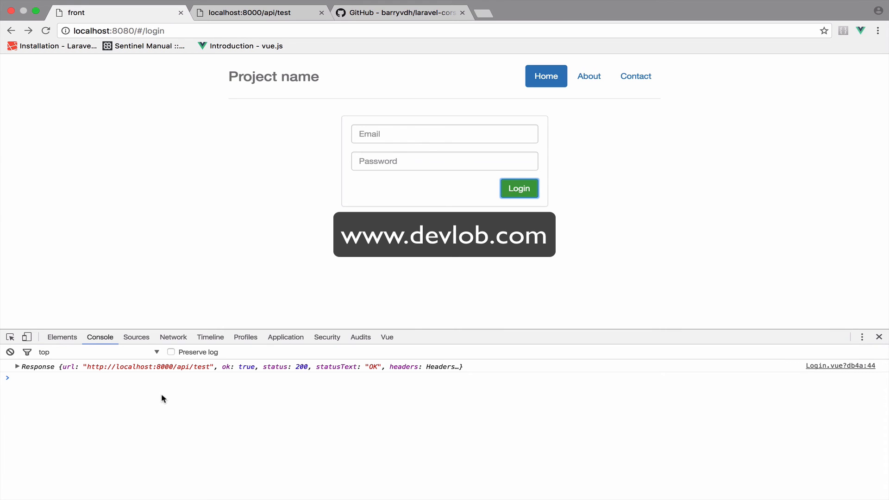
{"action": "mouse_move", "coordinate": [53, 372]}
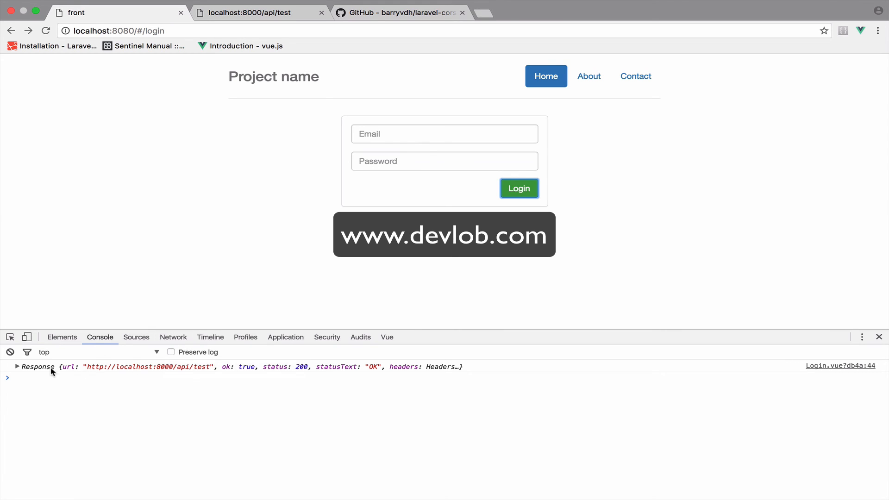
{"action": "left_click", "coordinate": [18, 367]}
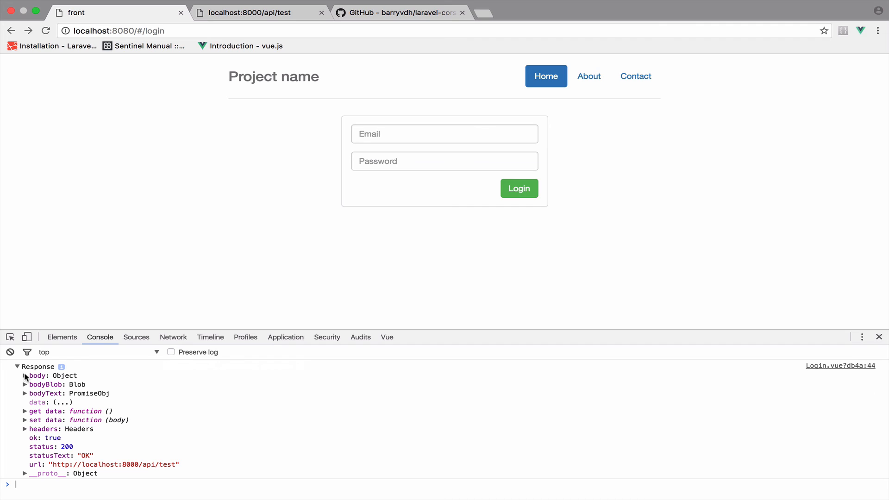
{"action": "left_click", "coordinate": [25, 375]}
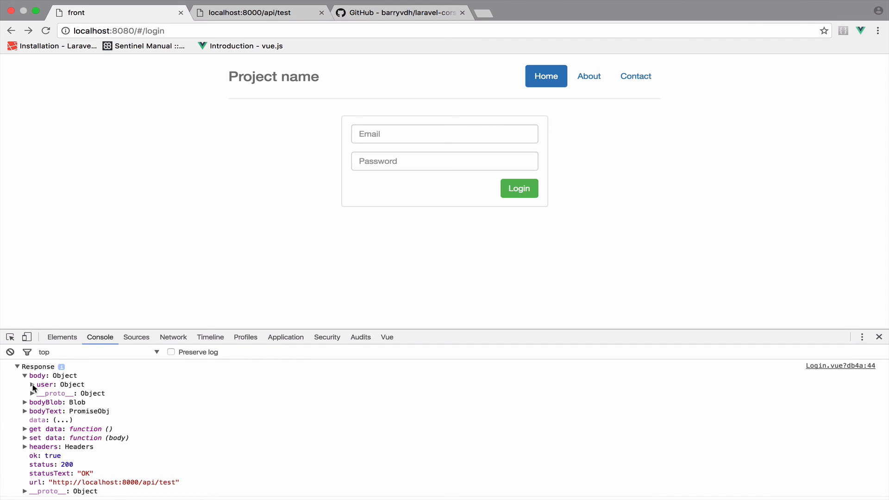
{"action": "left_click", "coordinate": [26, 385]}
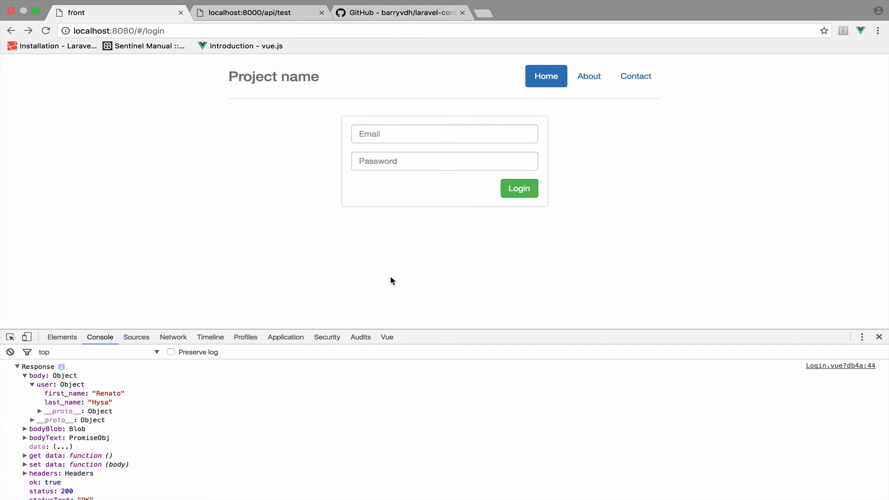